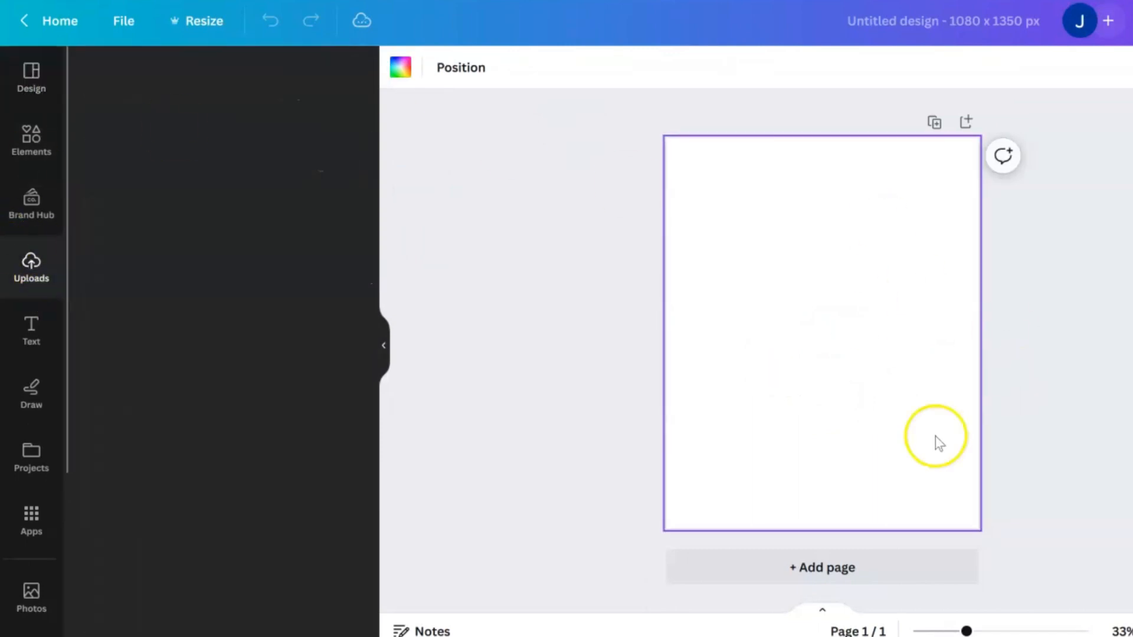
- Add the astronaut-on-cloud upload to the 1080×1350 page and show its Edit photo tools down to Apps
click(30, 268)
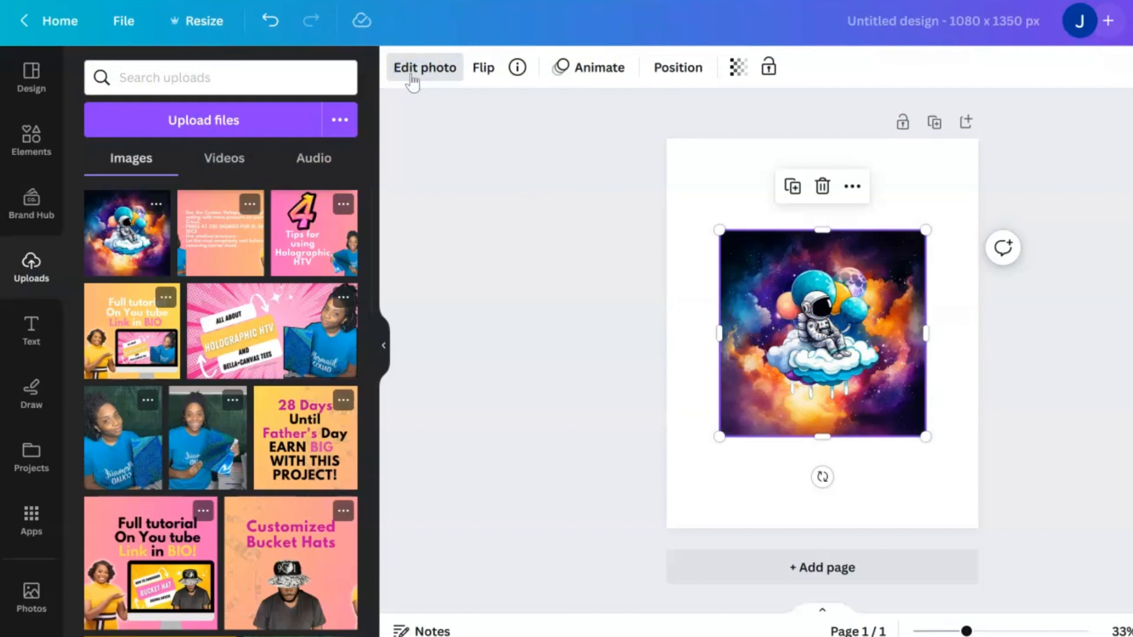
click(425, 67)
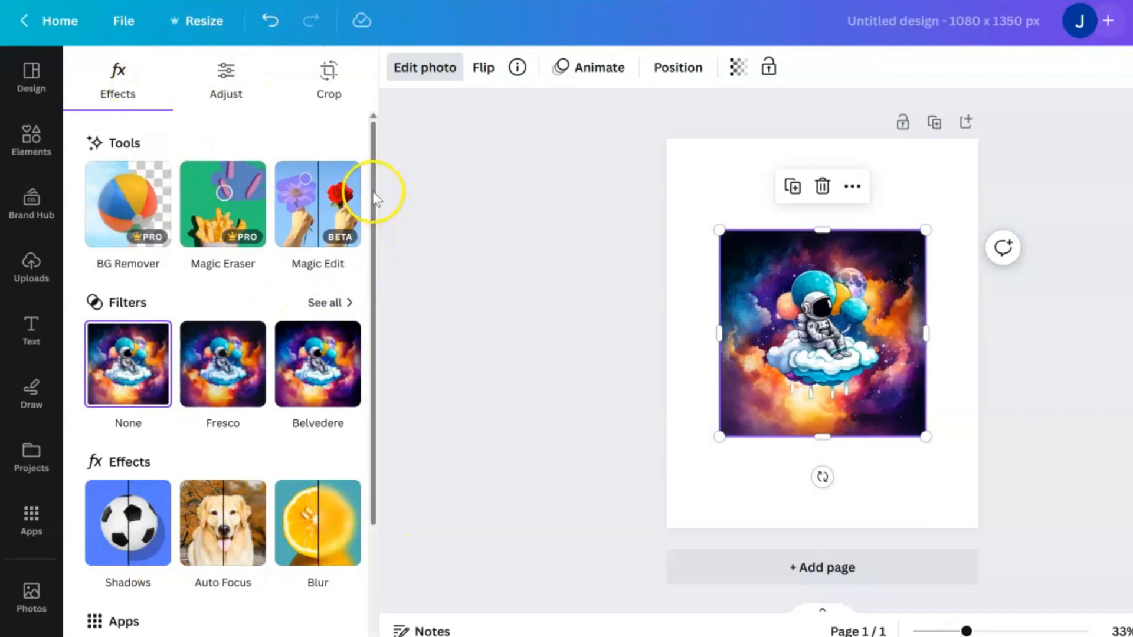
scroll(down, 3)
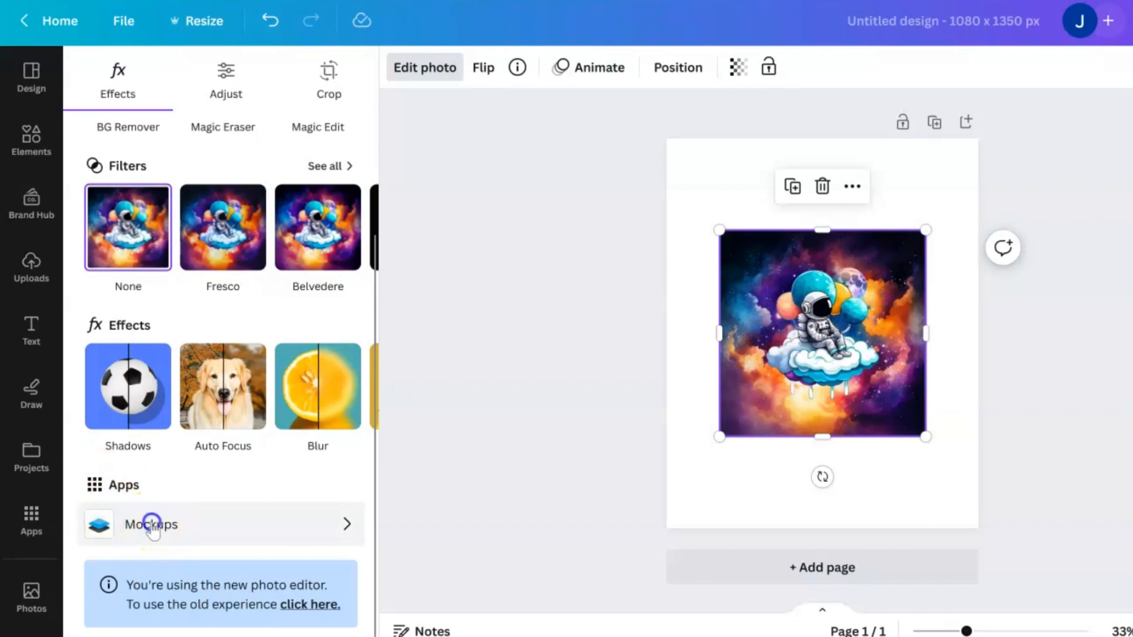
- Enter the Mockups app and list all Apparel mockups, browsing to the bottom
click(150, 524)
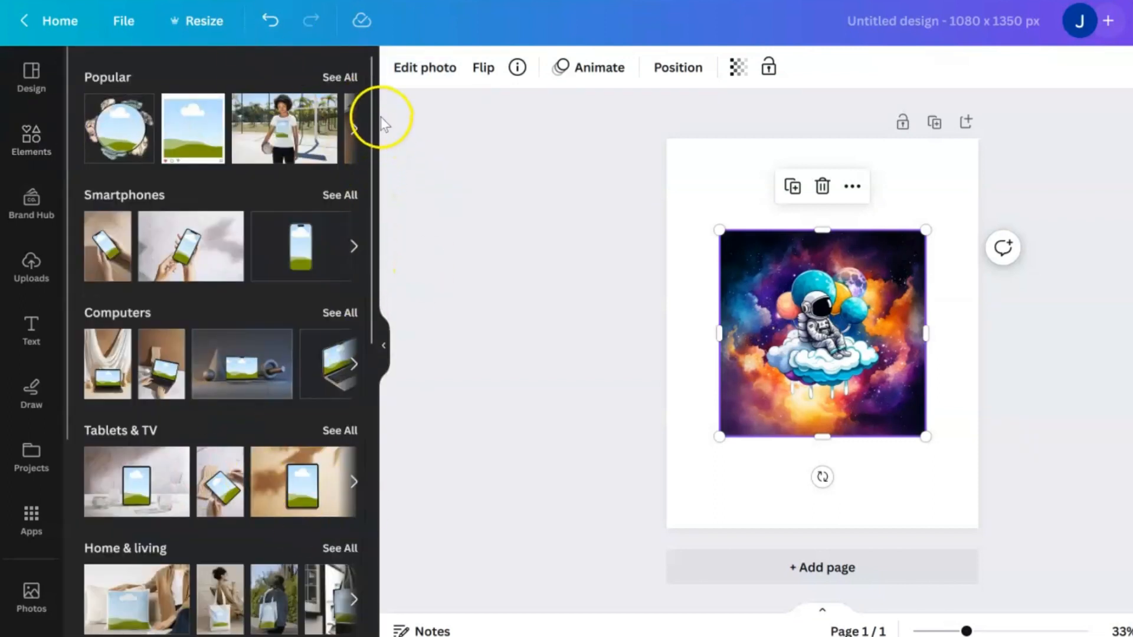
scroll(down, 3)
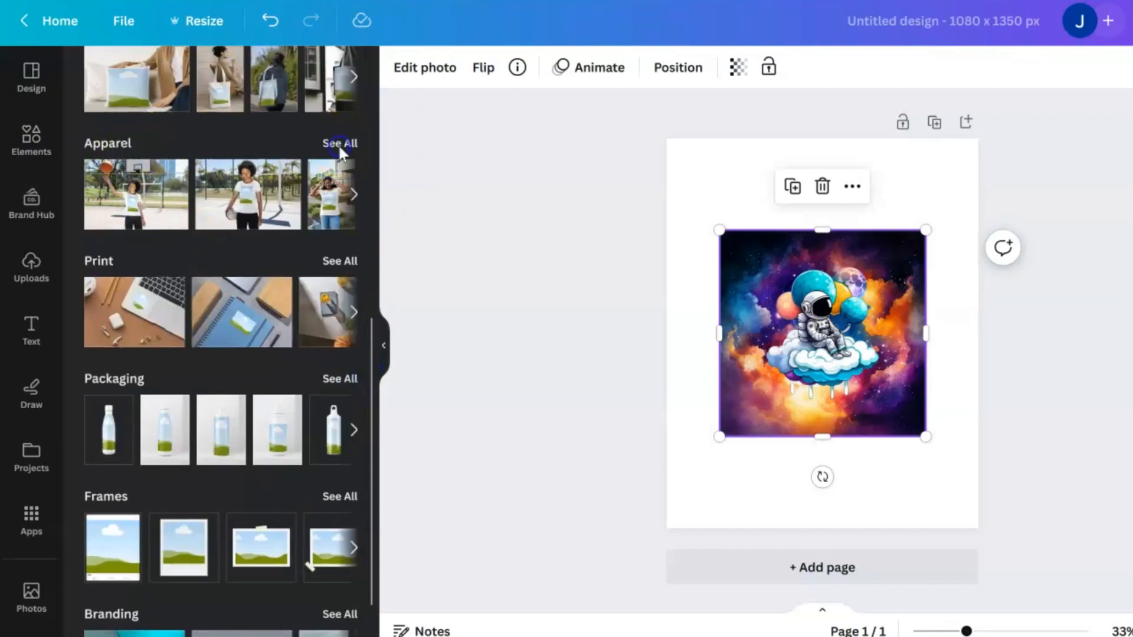
click(339, 143)
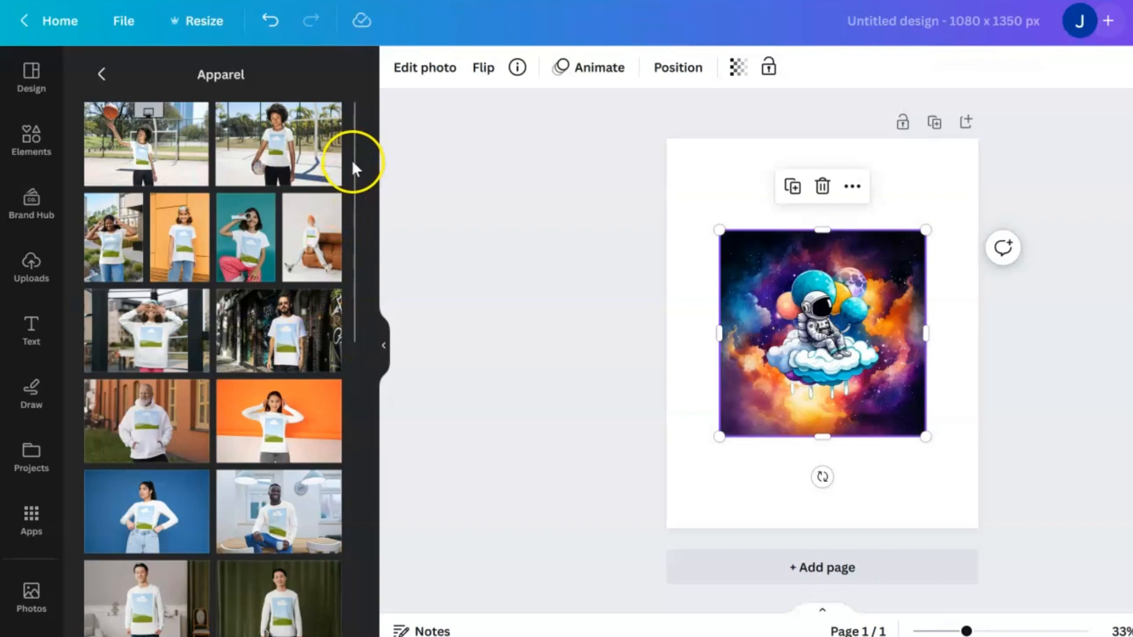
scroll(down, 3)
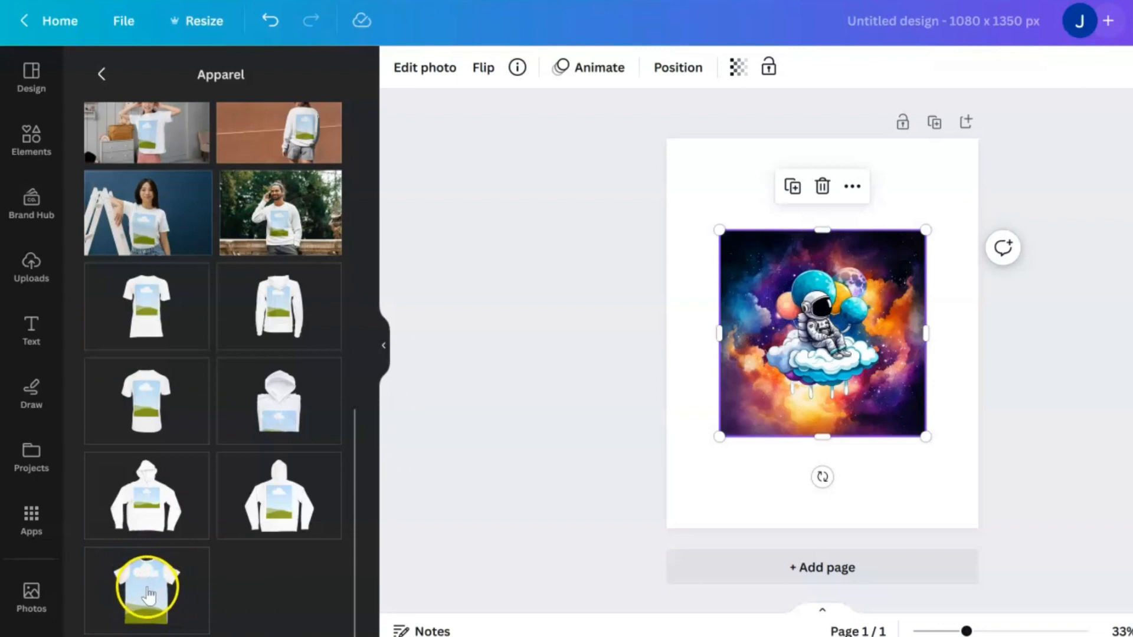
mouse_move(194, 599)
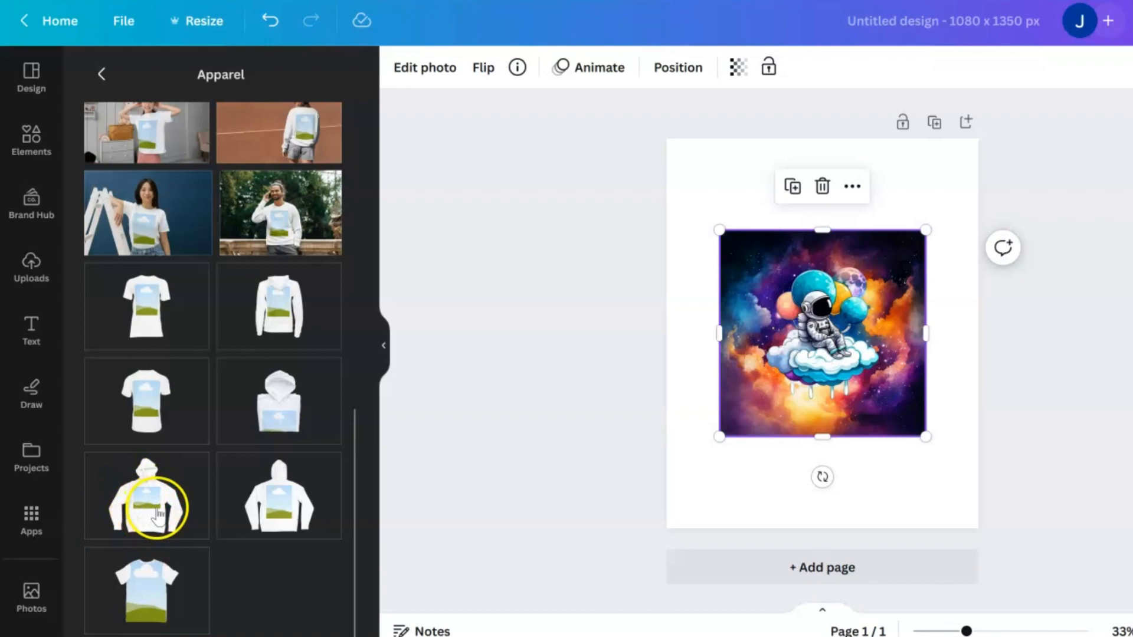
mouse_move(174, 455)
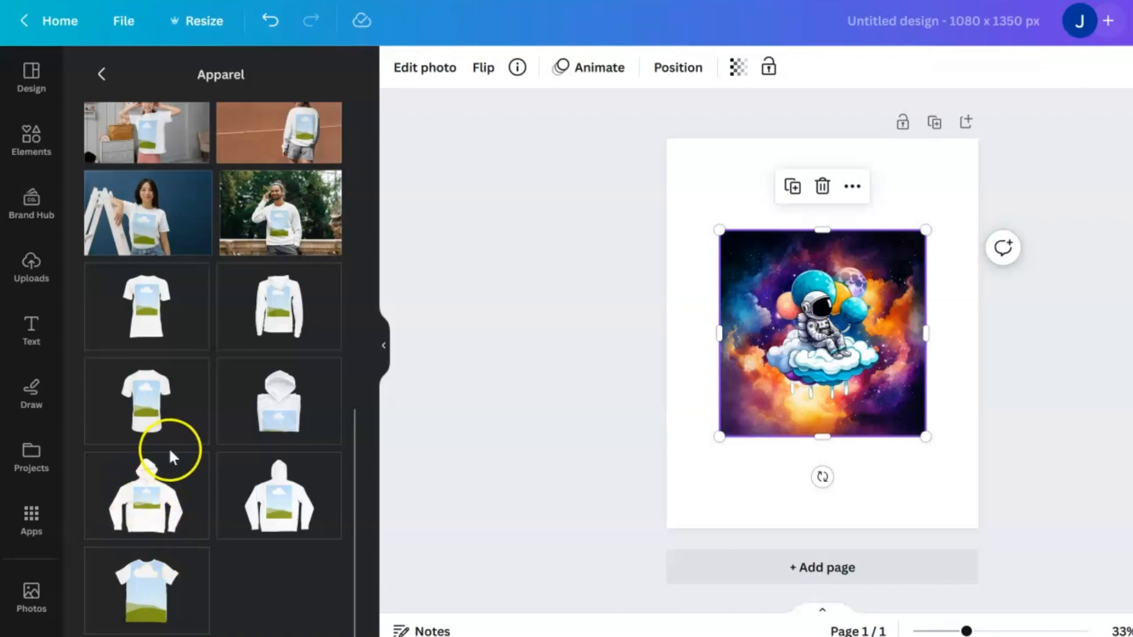
mouse_move(296, 133)
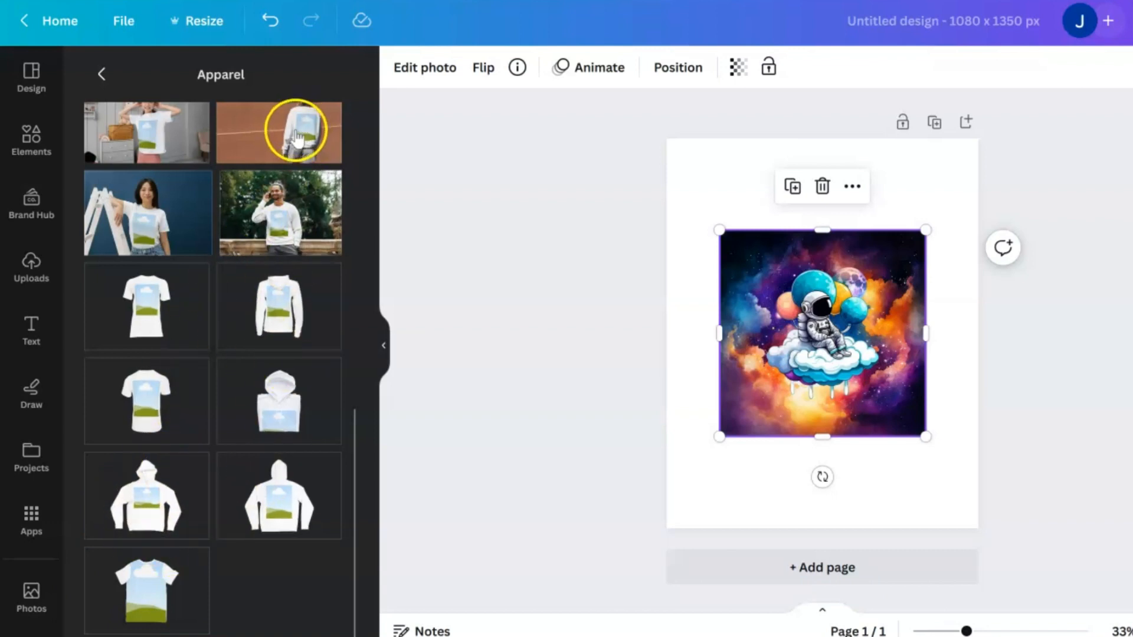
mouse_move(115, 603)
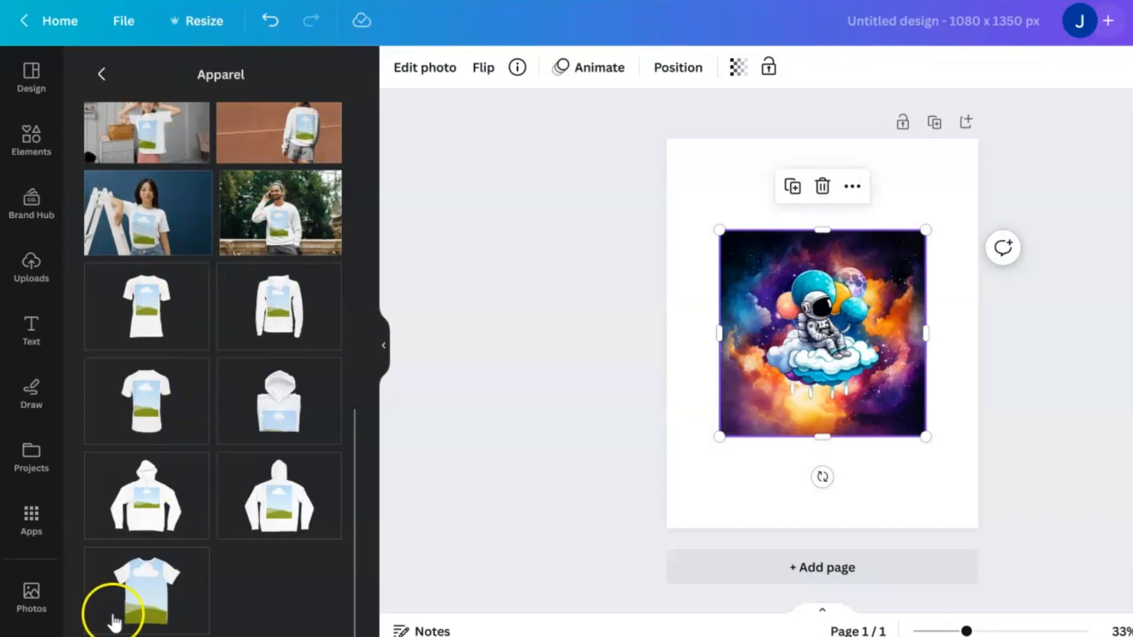
- Add the plain t-shirt mockup and drop the astronaut artwork onto its front
click(147, 590)
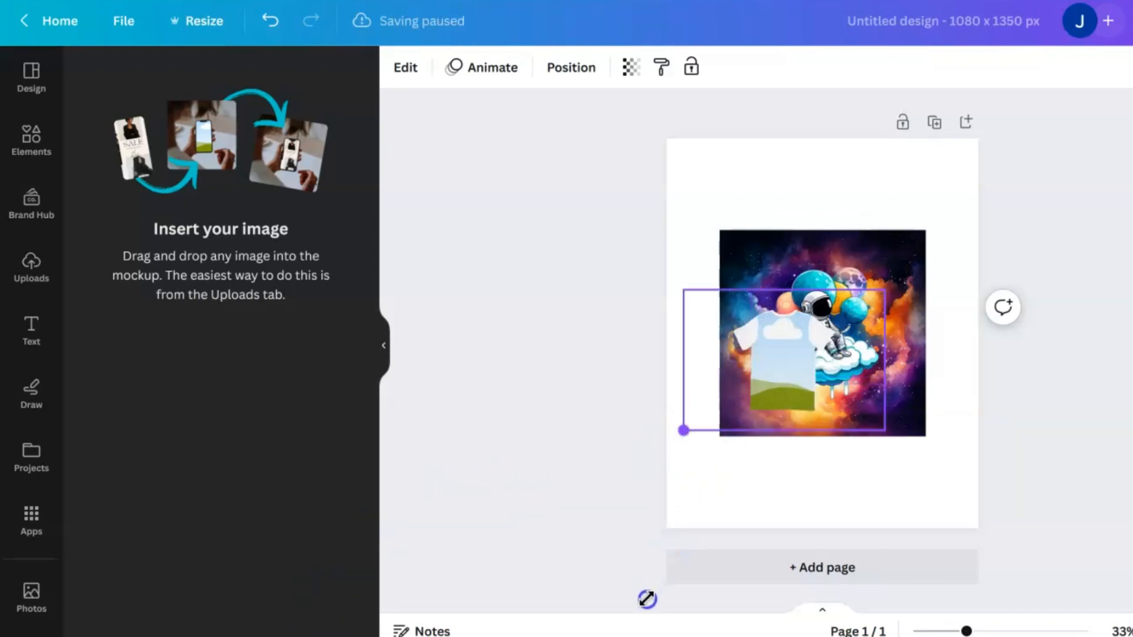
drag(683, 430, 520, 545)
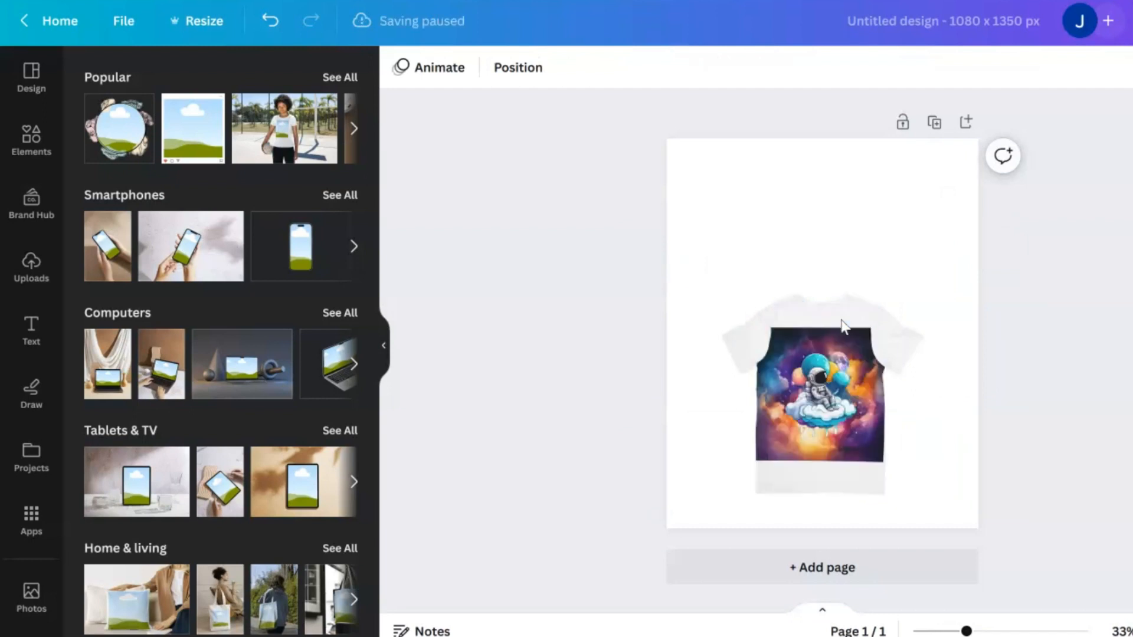
- Set the mockup's Image Fit to Fill so the artwork covers the whole shirt front
click(822, 398)
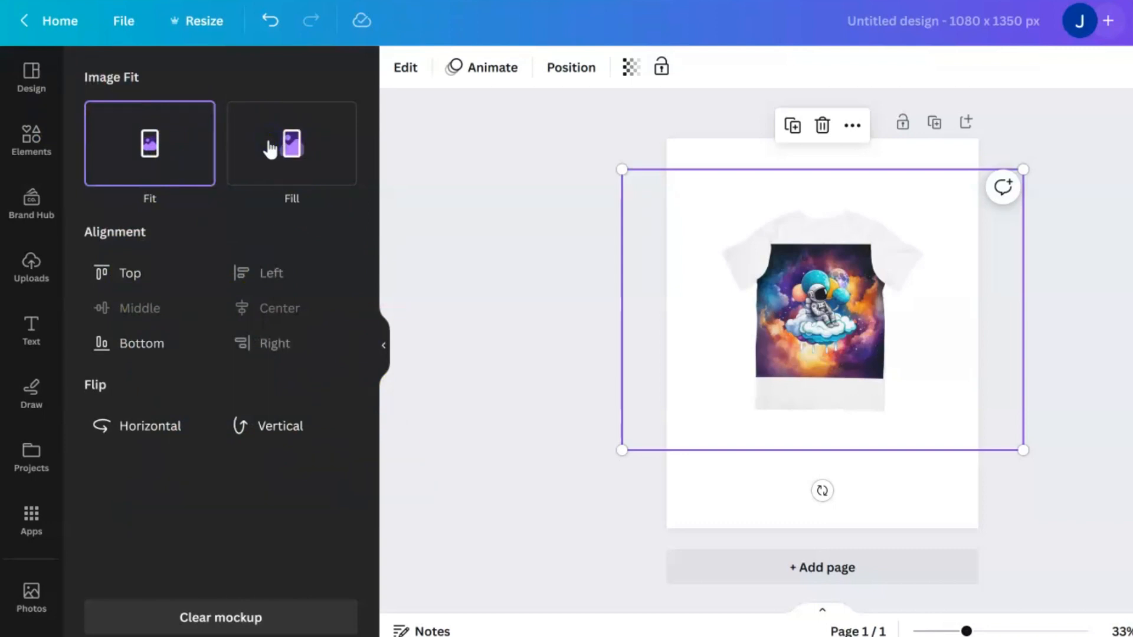
click(292, 143)
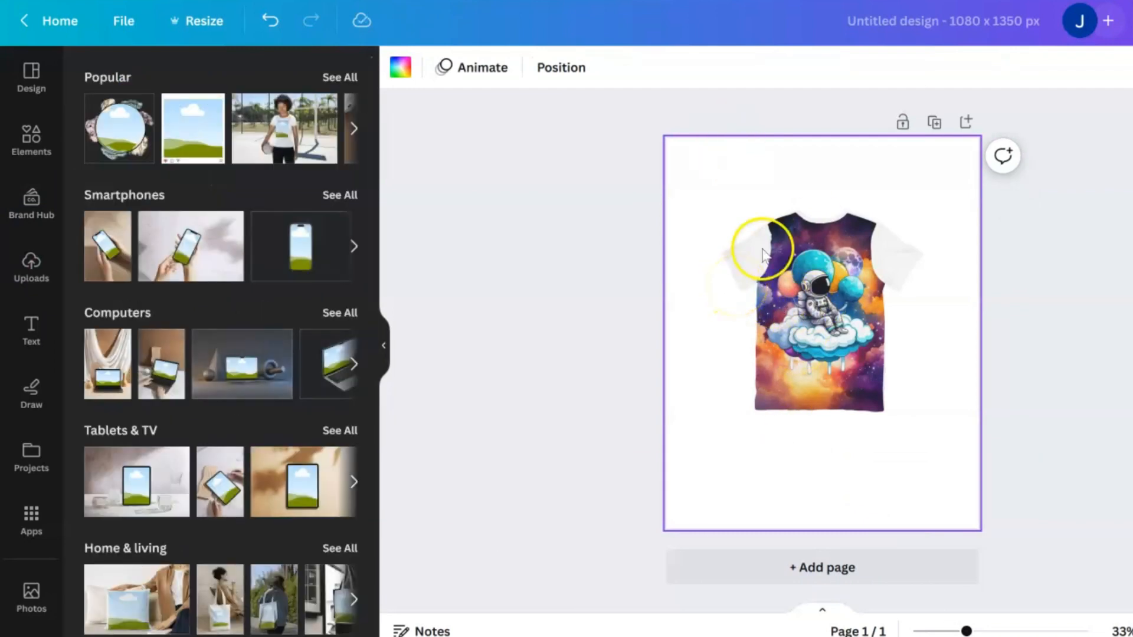
click(821, 303)
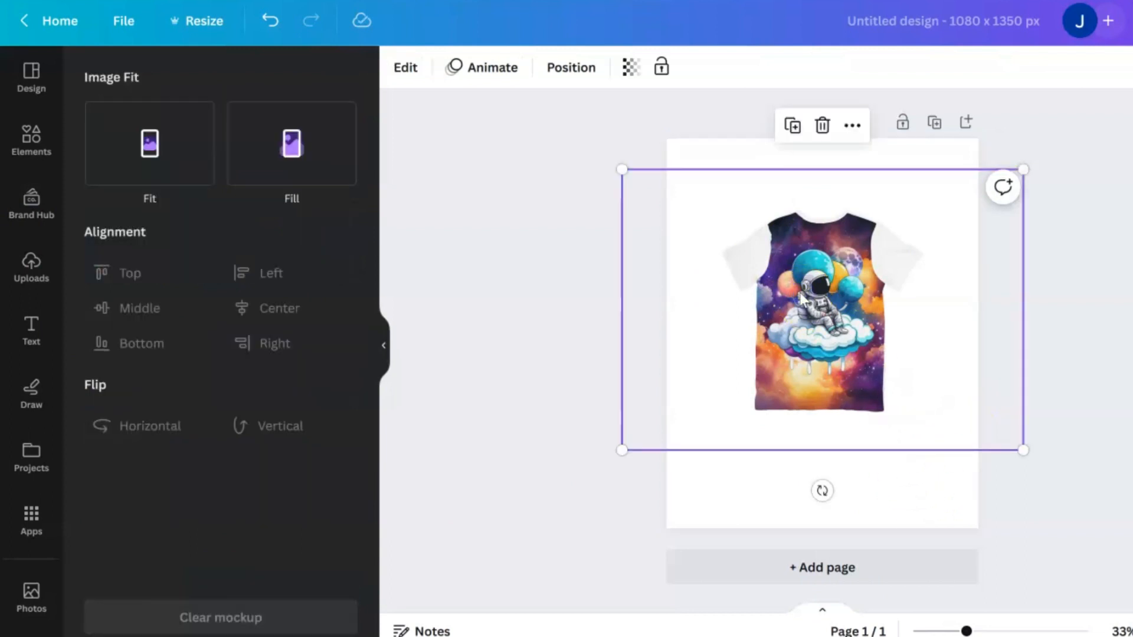
click(292, 143)
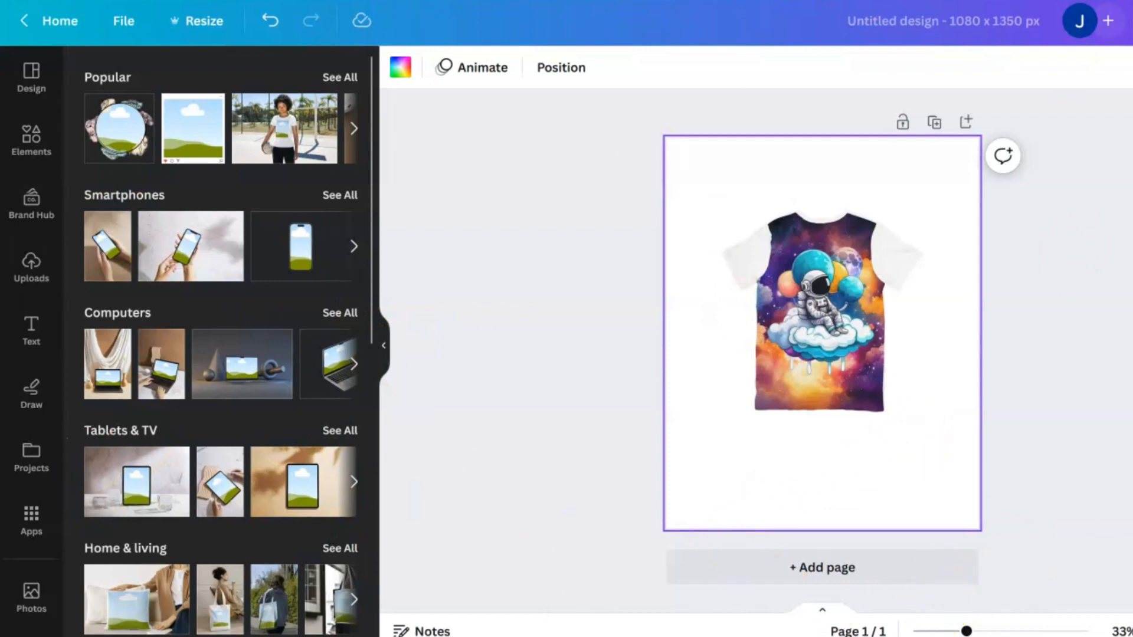
- Switch to the Smartmockups browser tab showing its home page
click(580, 16)
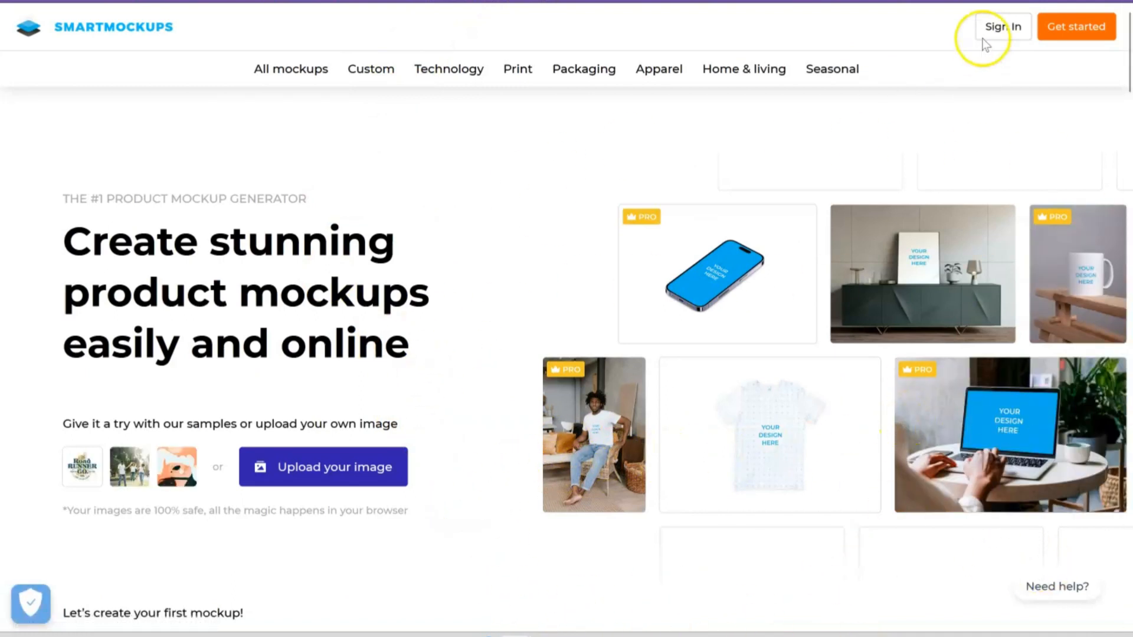
mouse_move(981, 568)
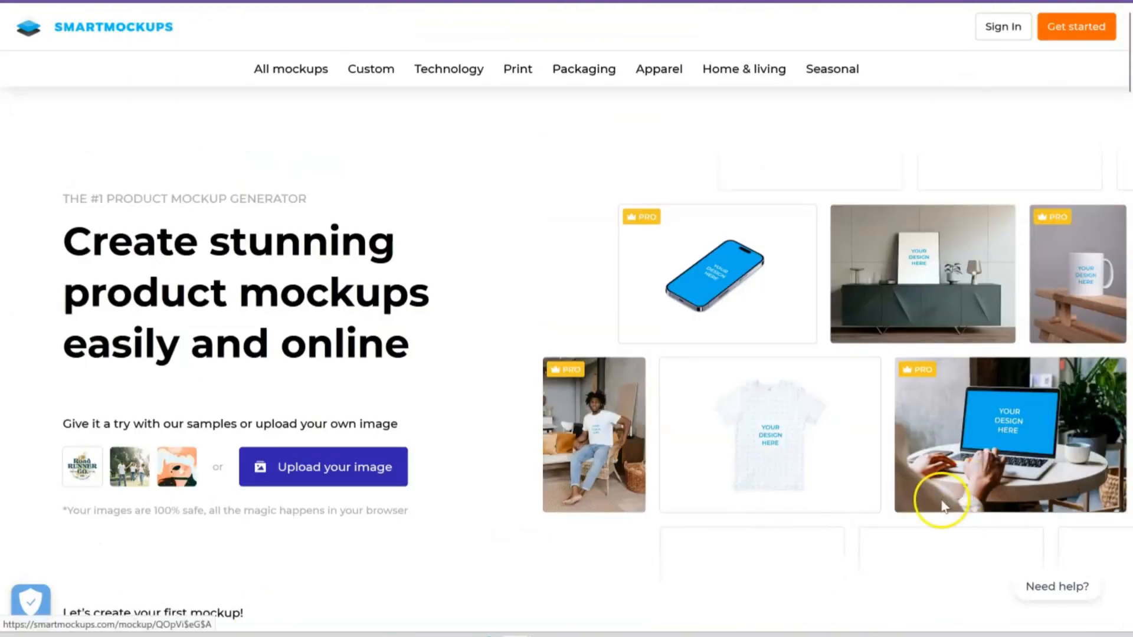
mouse_move(1034, 488)
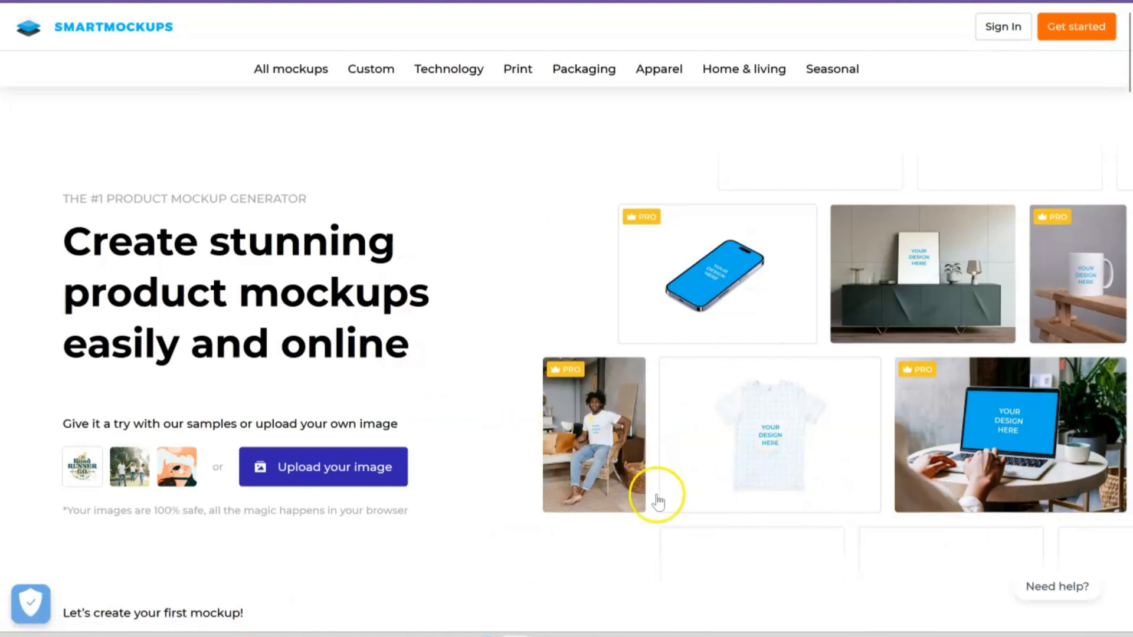
mouse_move(754, 452)
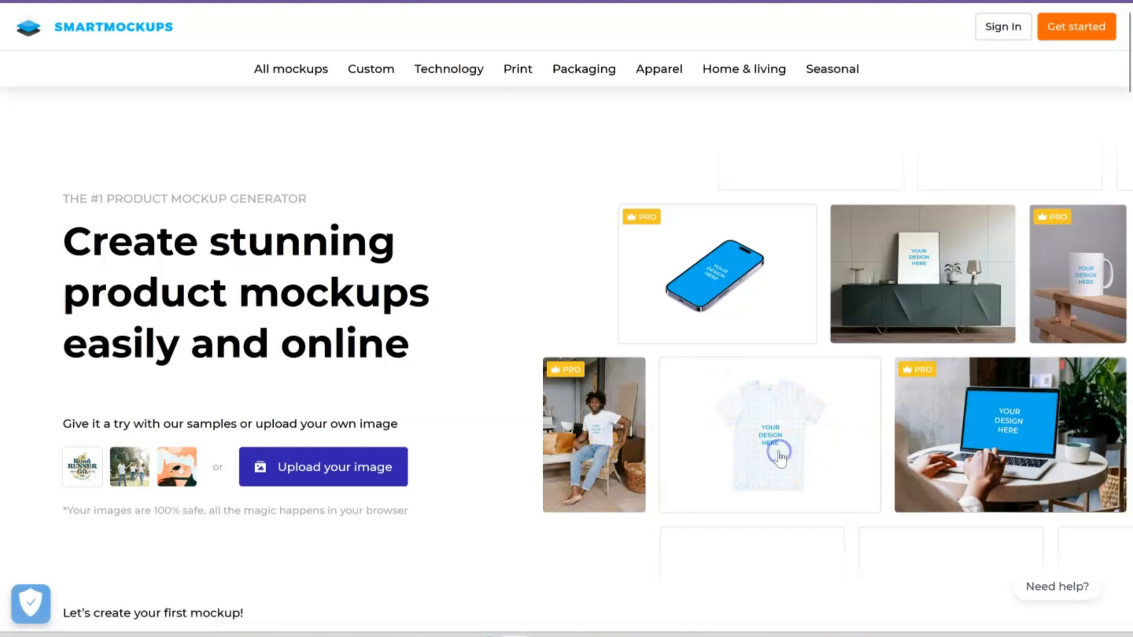
- Choose the plain white t-shirt mockup and upload the 'astro shirt' image as its design
click(769, 434)
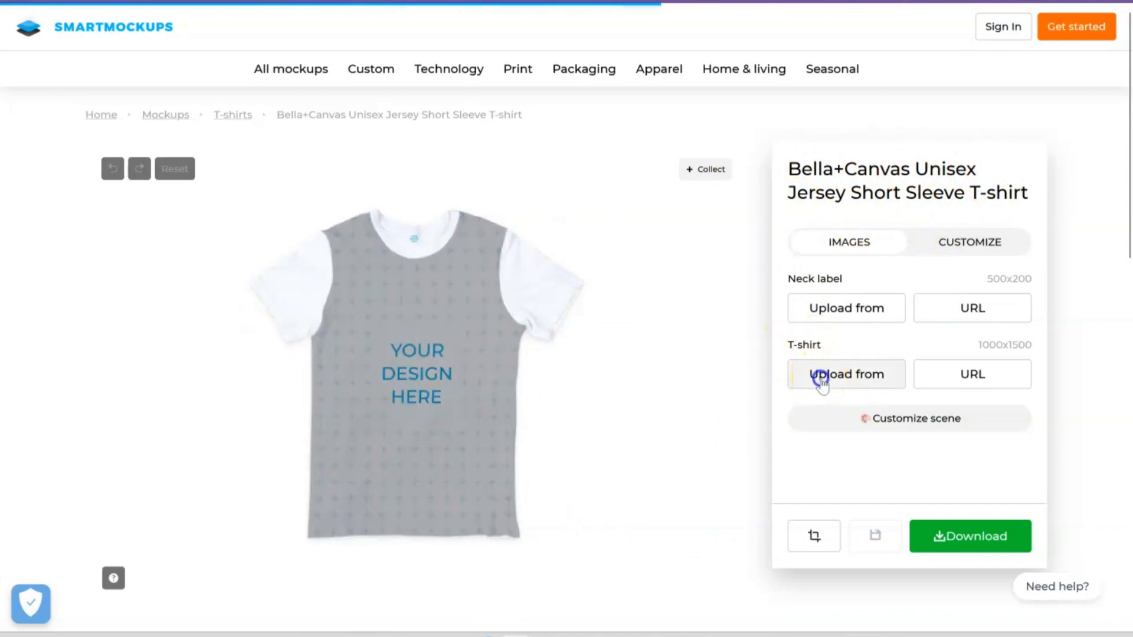
click(845, 374)
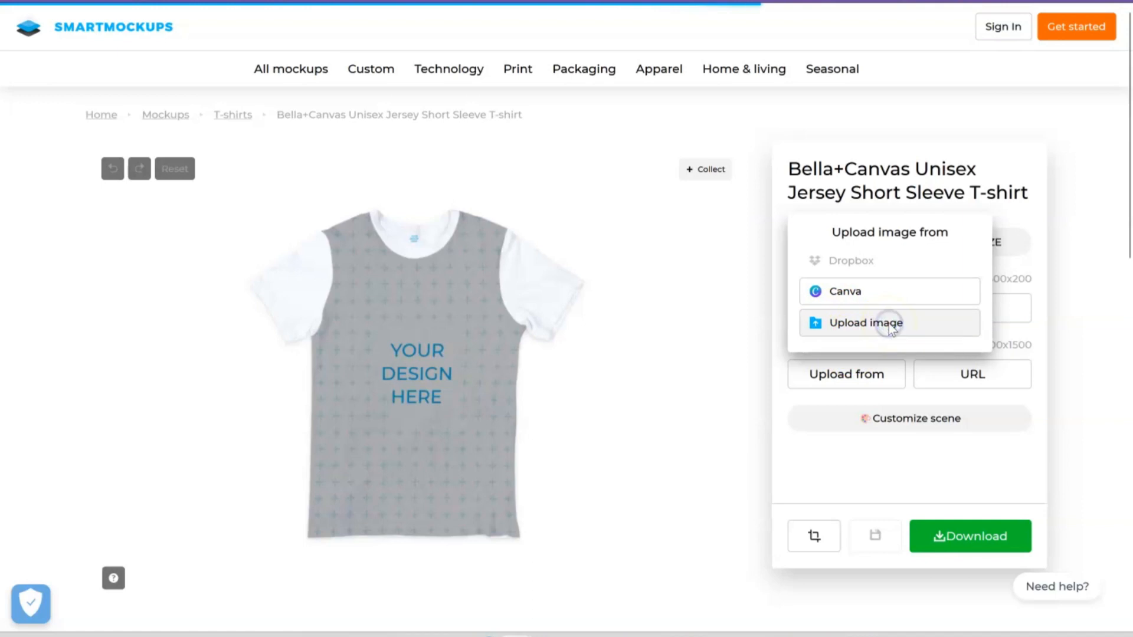
click(865, 324)
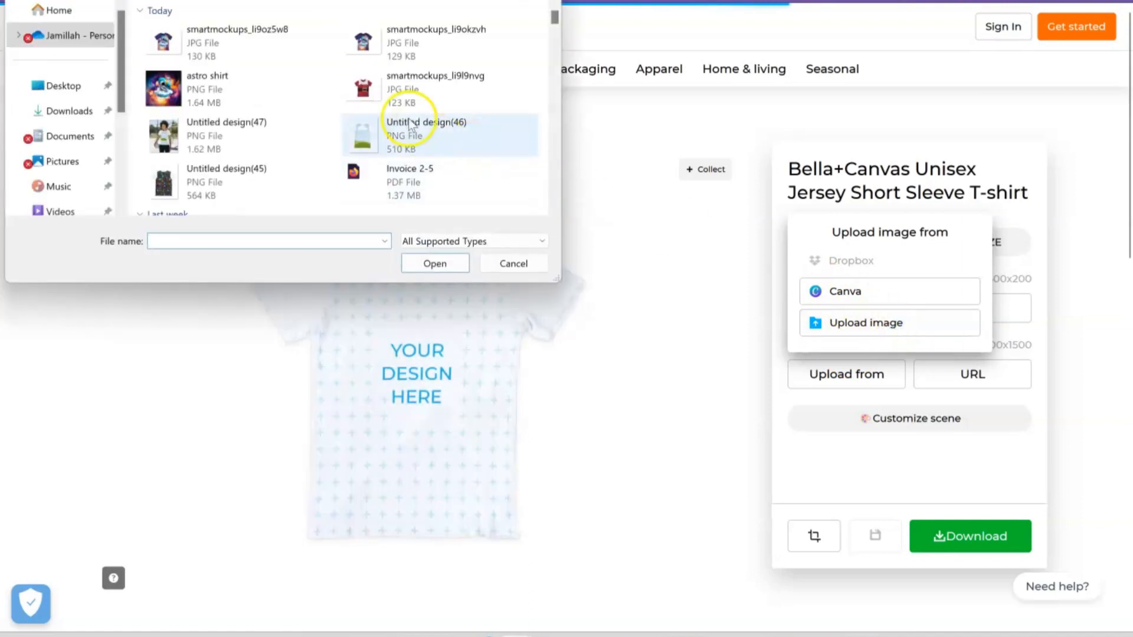
click(208, 89)
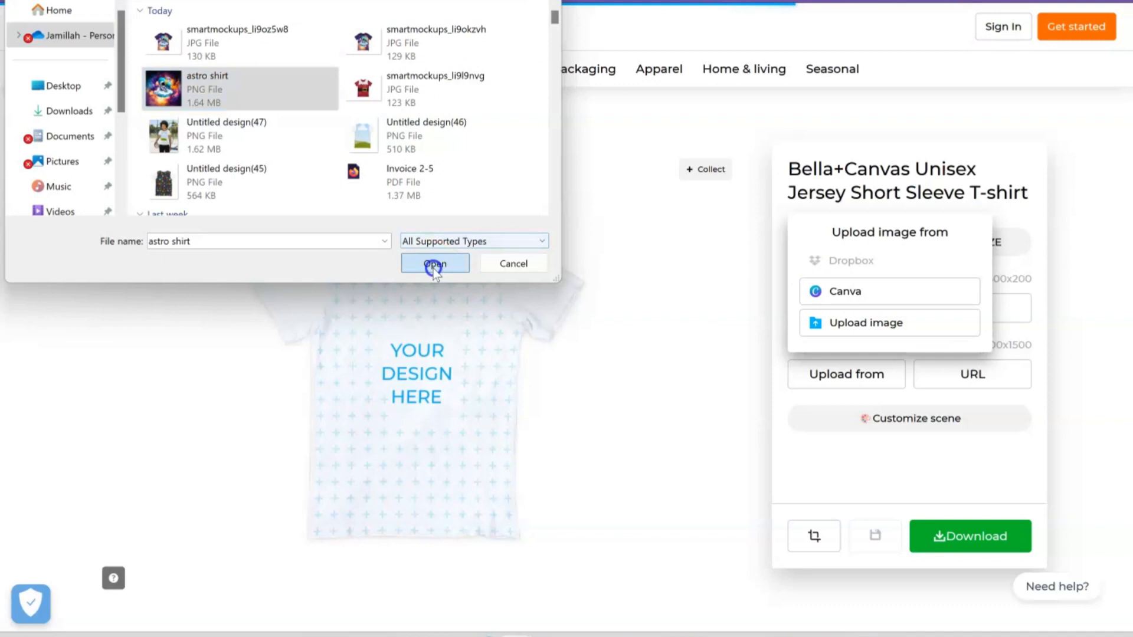
click(434, 263)
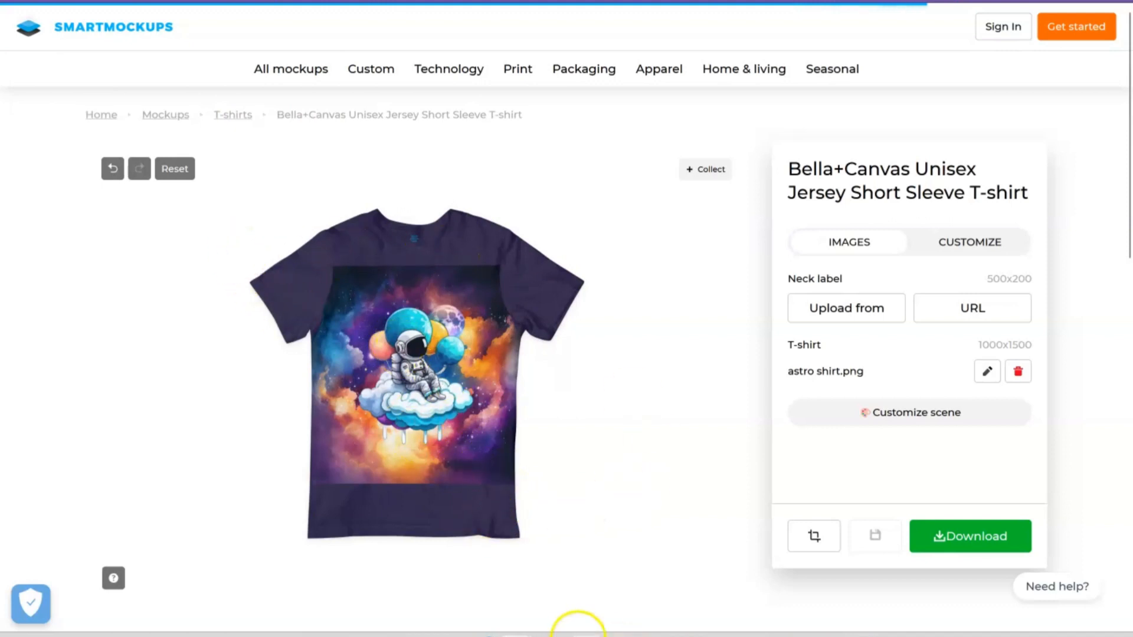
mouse_move(596, 513)
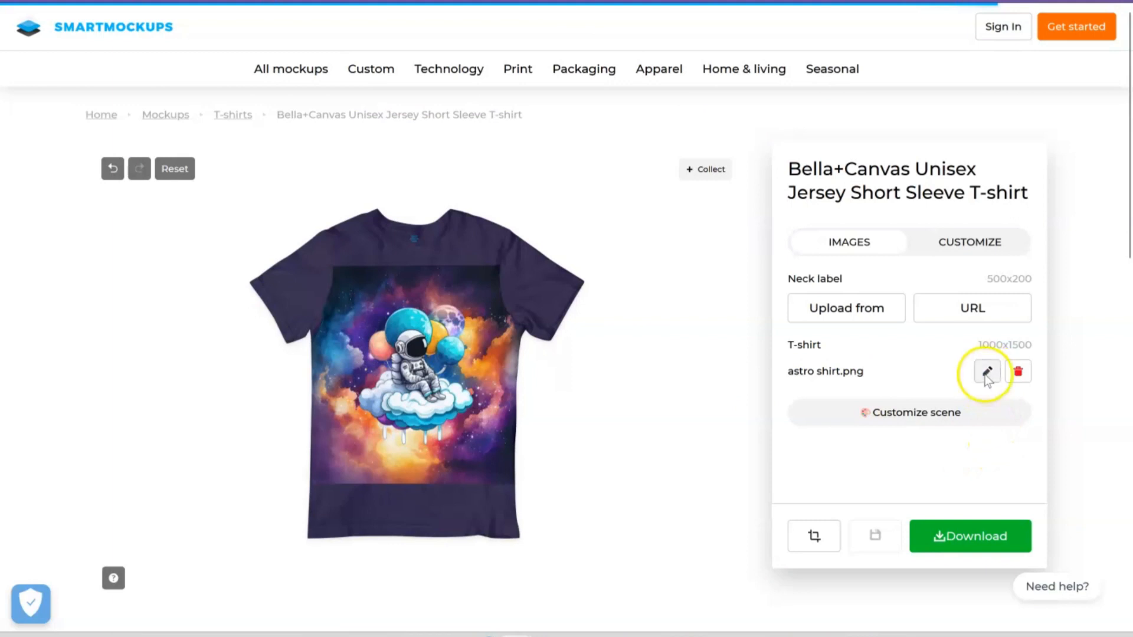
- Bring up the crop editor for the placed astro shirt artwork
click(986, 371)
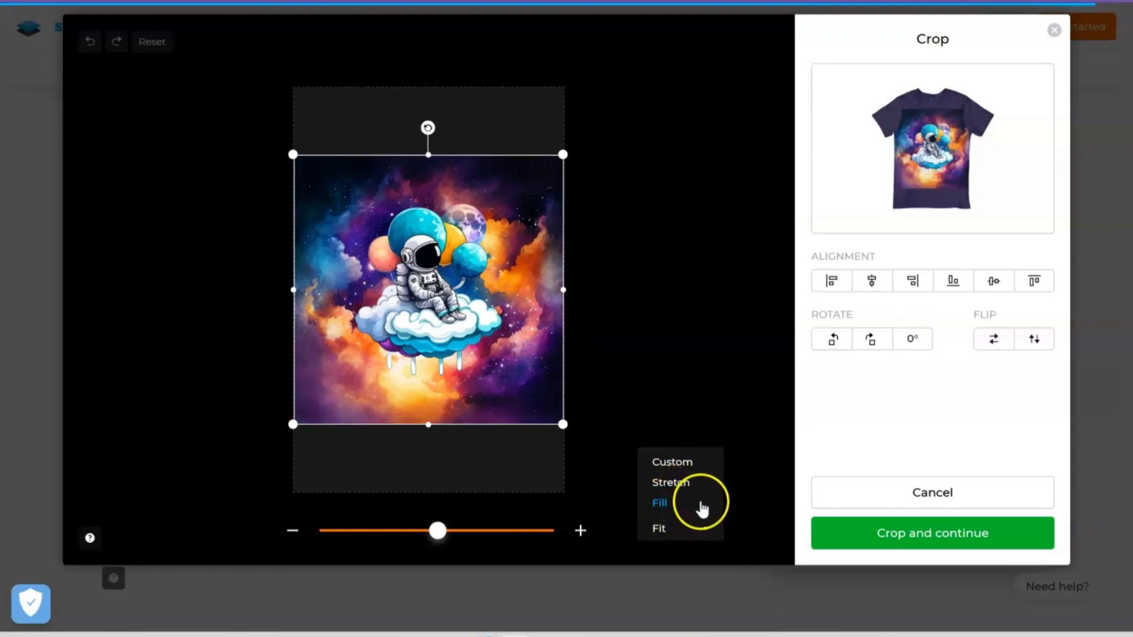
- Set the artwork to Fill, zoom it larger, shift it lower and apply the crop
click(658, 503)
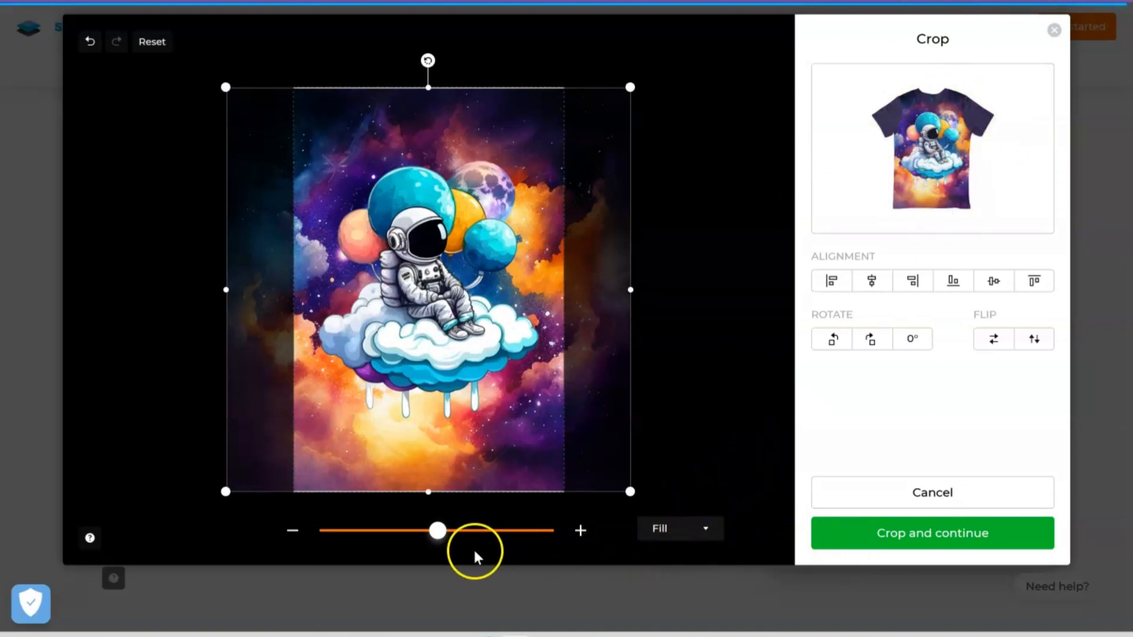
mouse_move(514, 548)
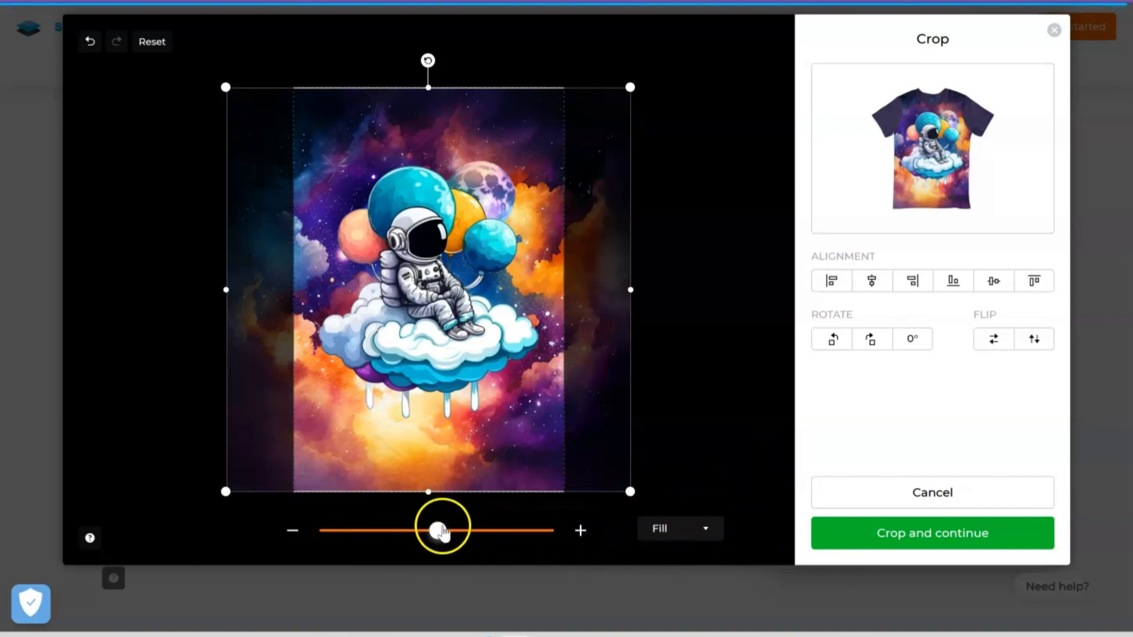
drag(440, 528, 447, 532)
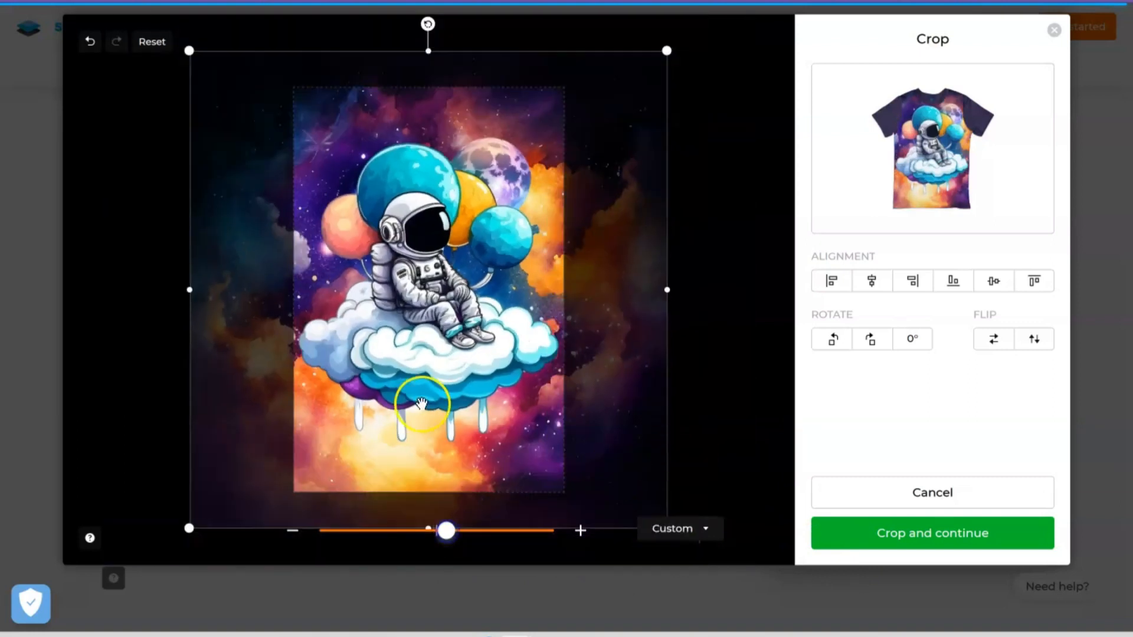
drag(421, 404, 272, 349)
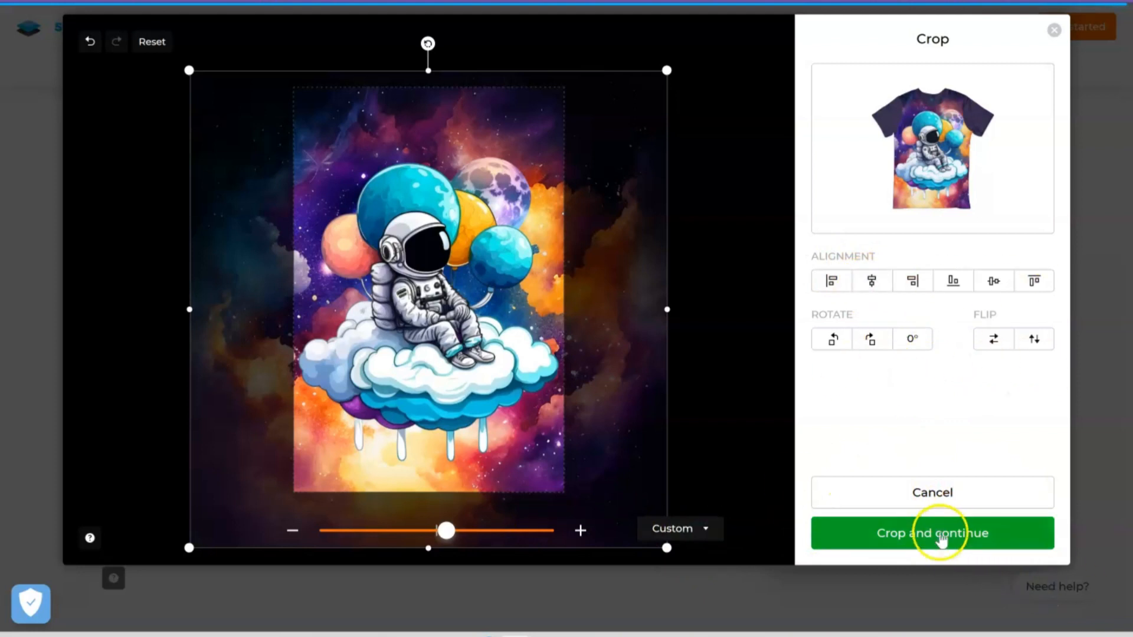
click(932, 533)
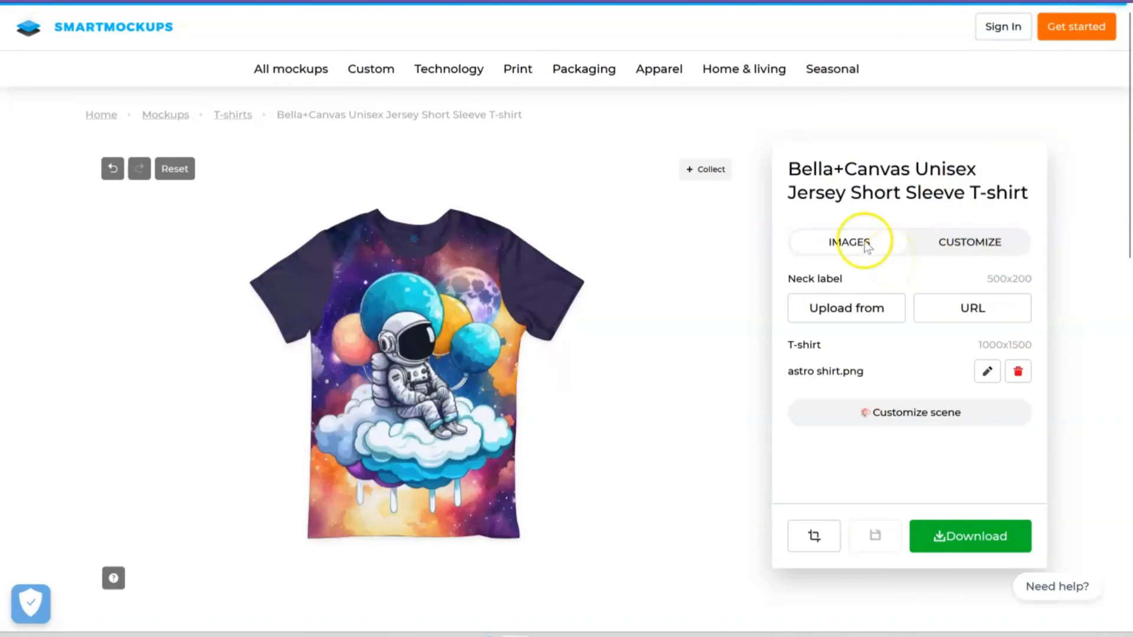
mouse_move(1001, 249)
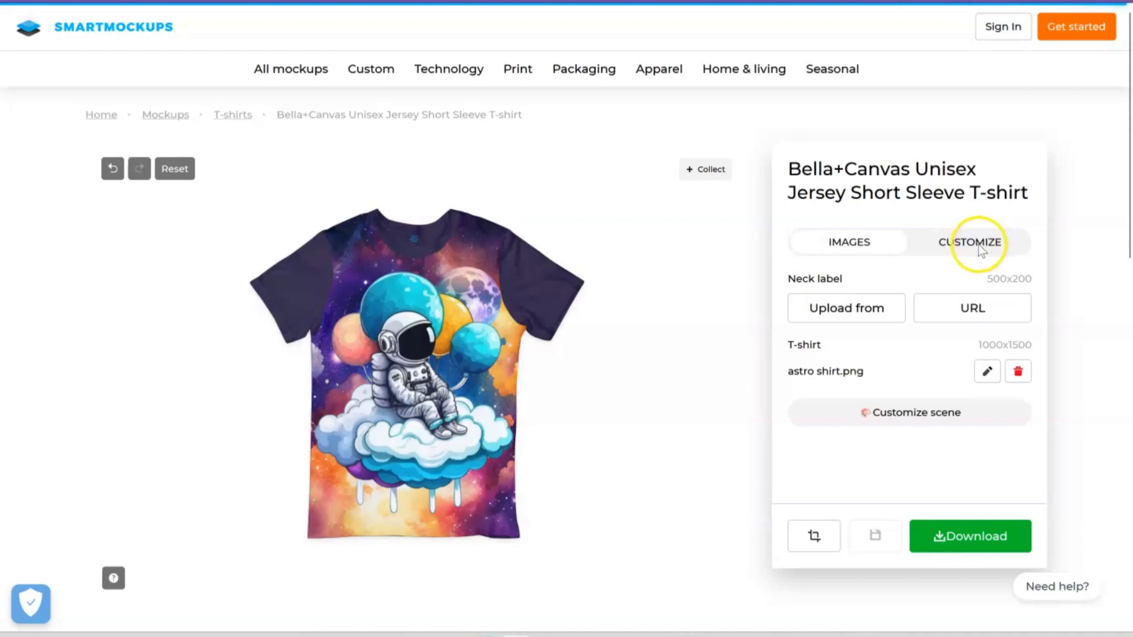
- Under Customize, set the t-shirt colour to the dark navy swatch
click(970, 241)
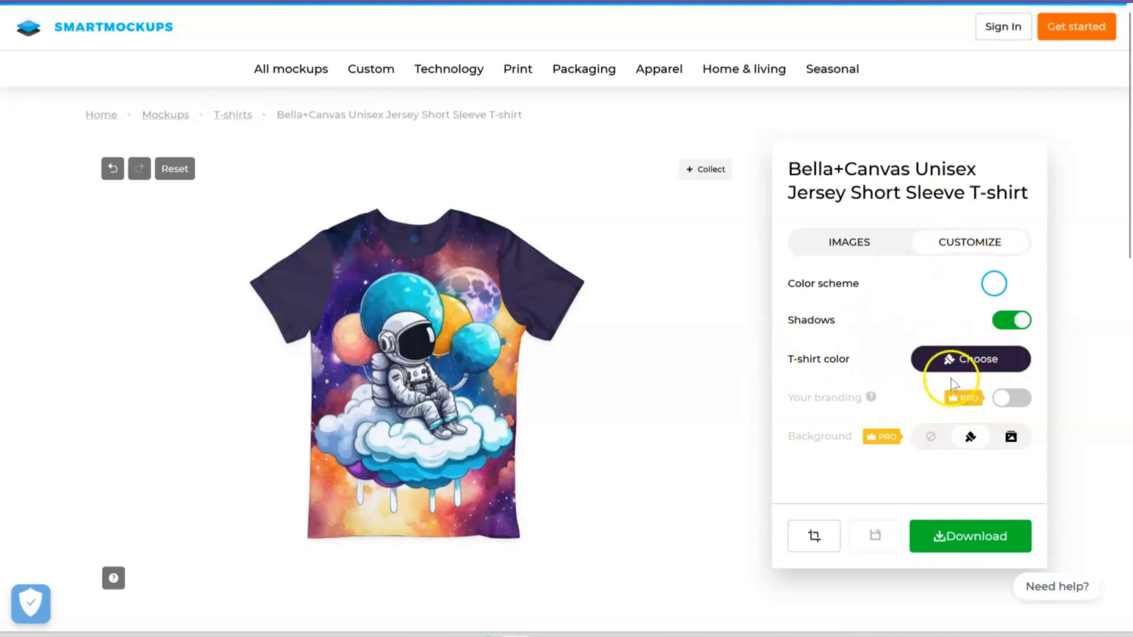
click(970, 359)
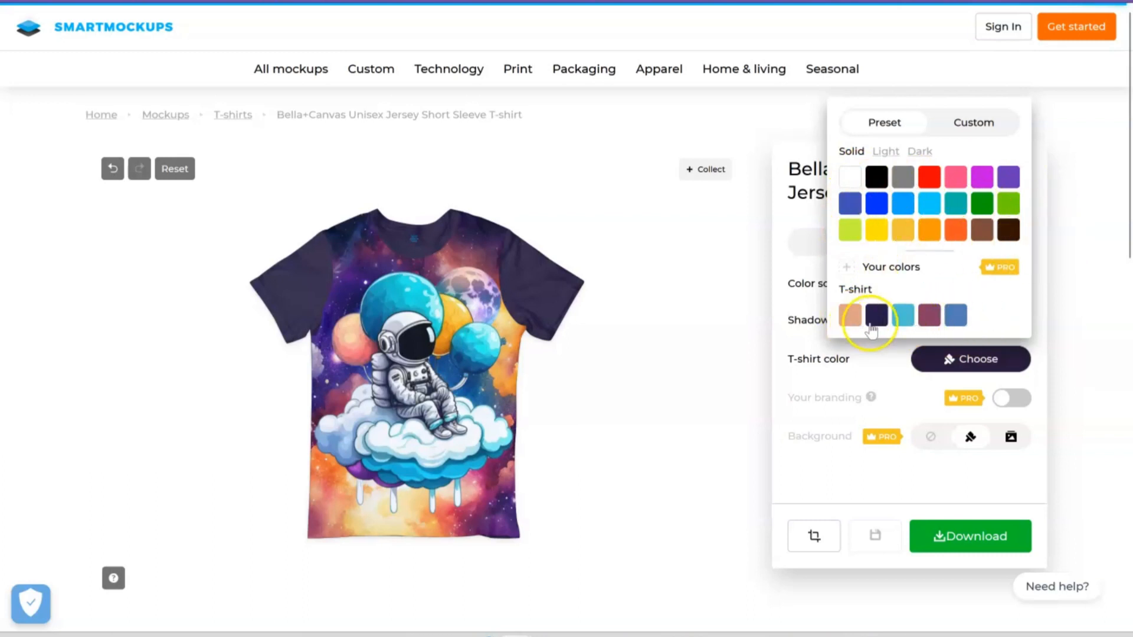
click(974, 122)
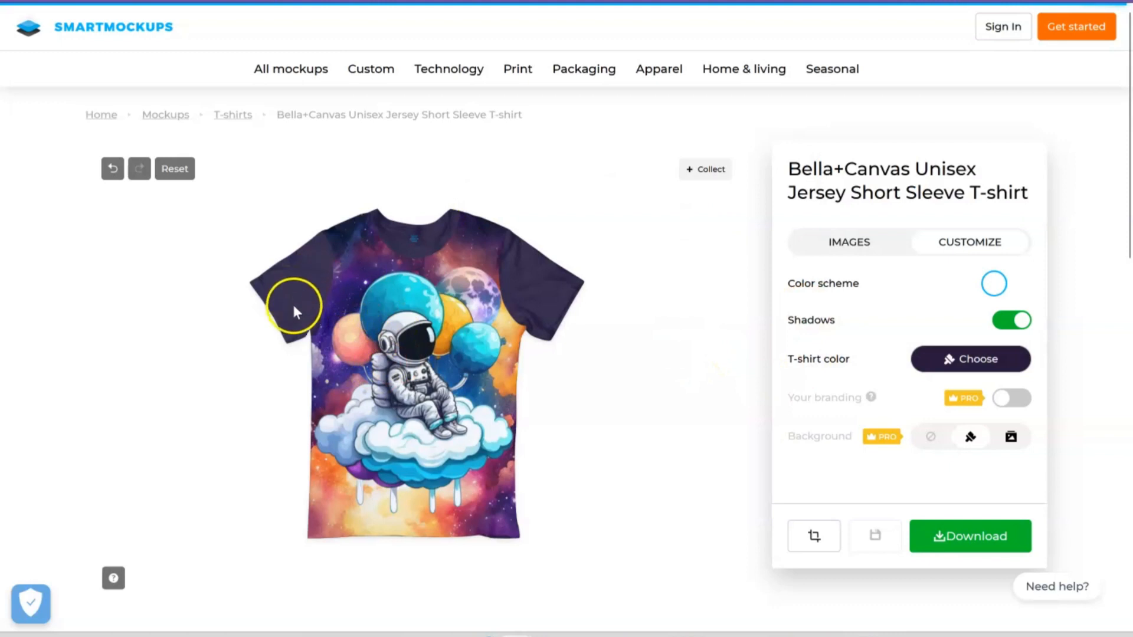
mouse_move(354, 513)
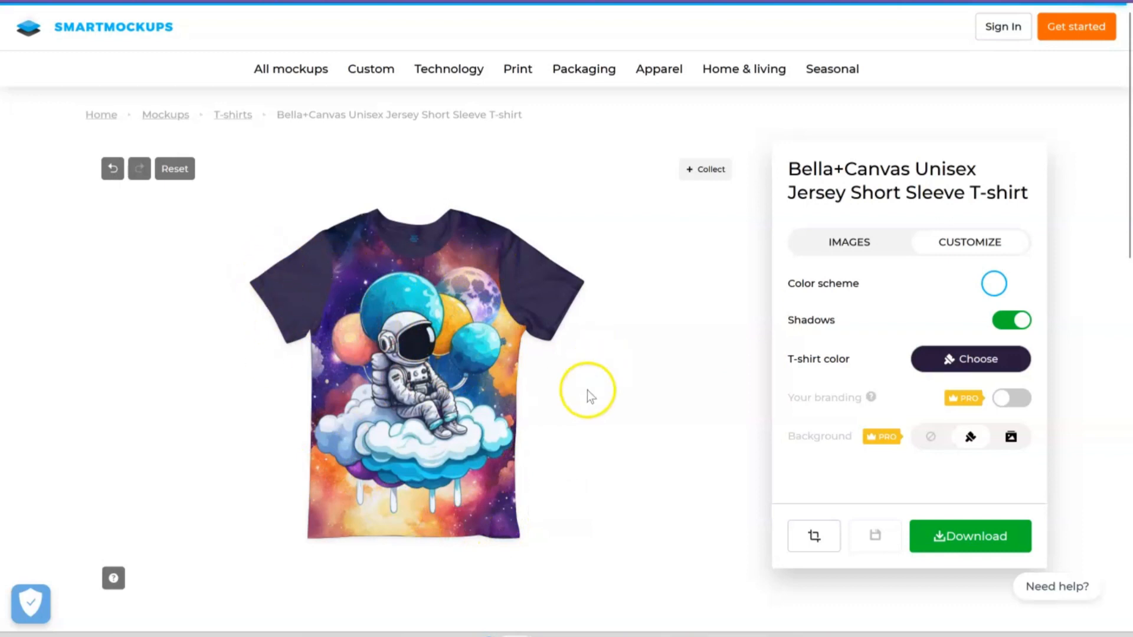
mouse_move(385, 193)
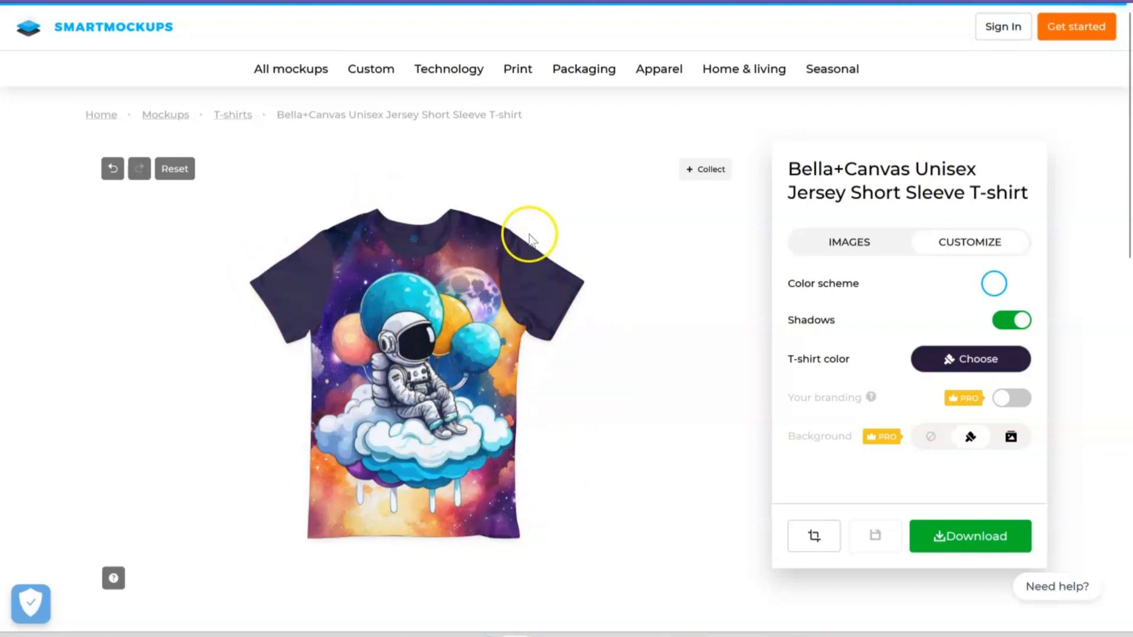
mouse_move(482, 358)
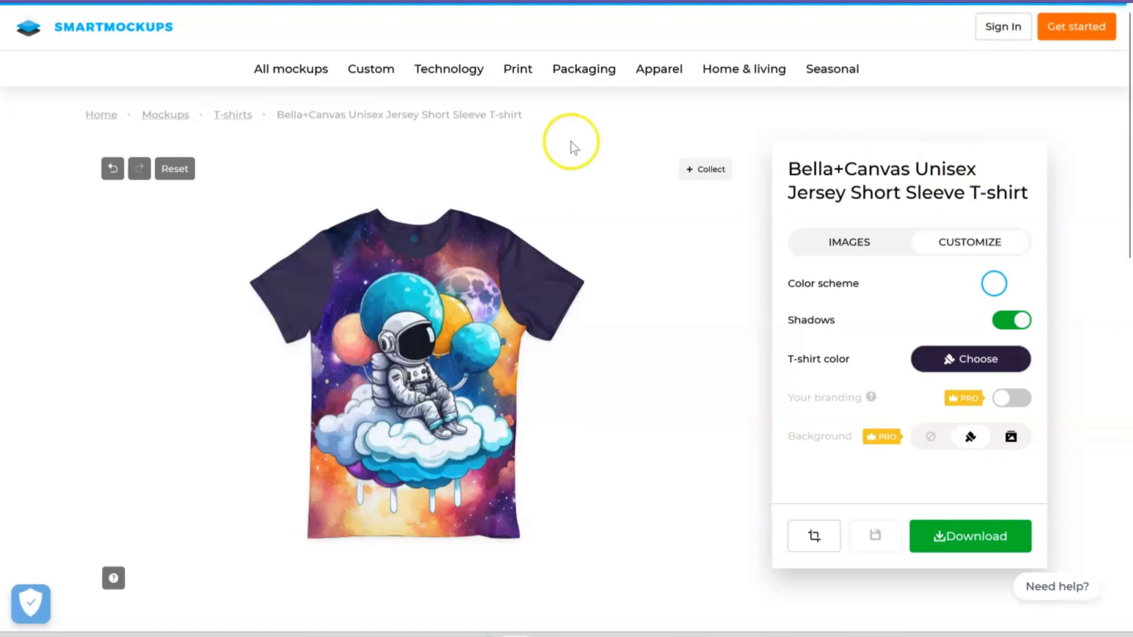
mouse_move(684, 387)
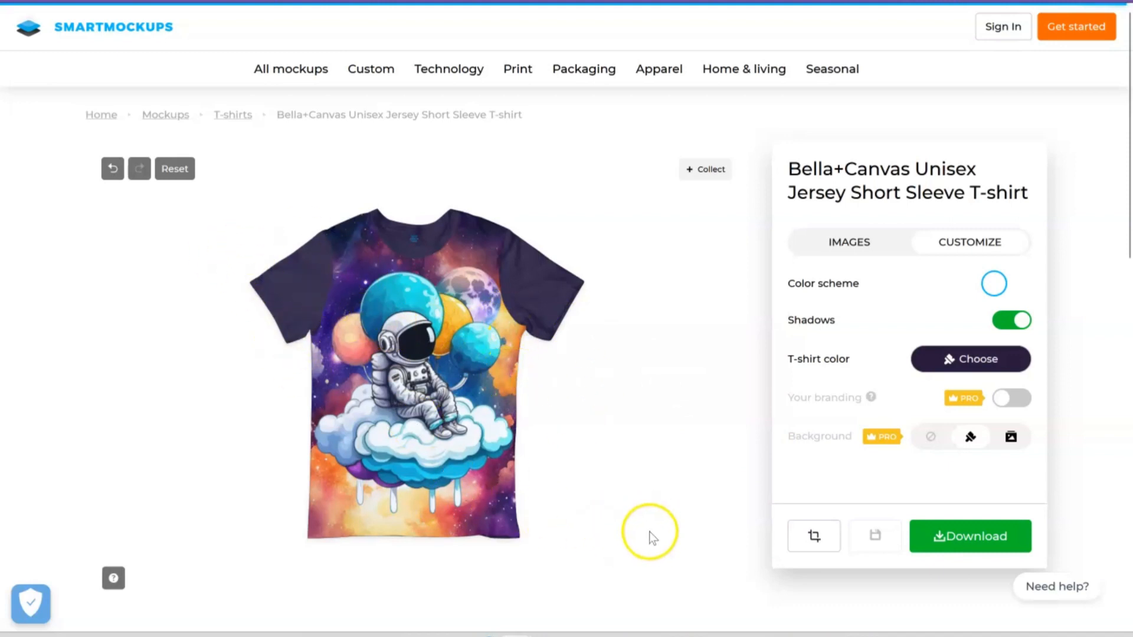
mouse_move(649, 381)
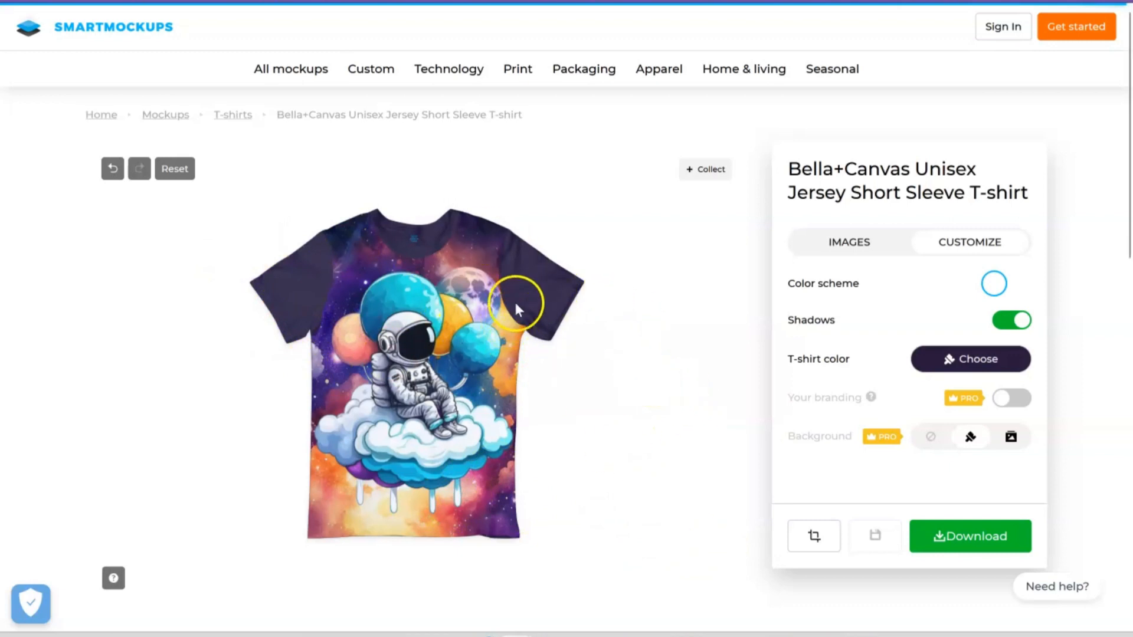
mouse_move(868, 536)
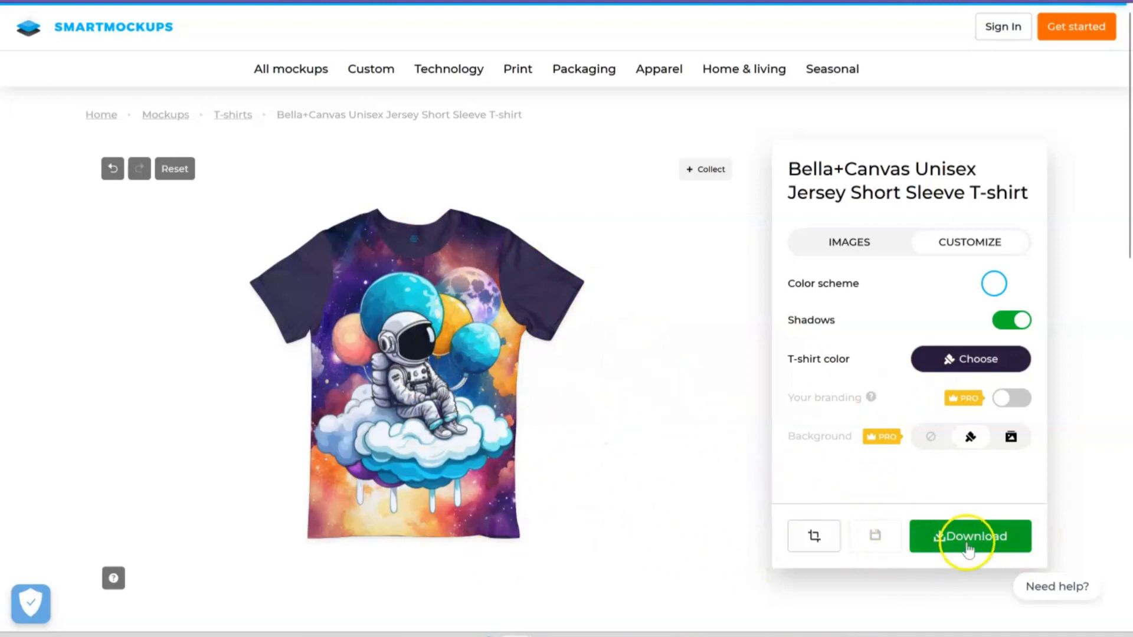
- Download the mockup at Medium quality (1280x896) as a JPG
click(970, 536)
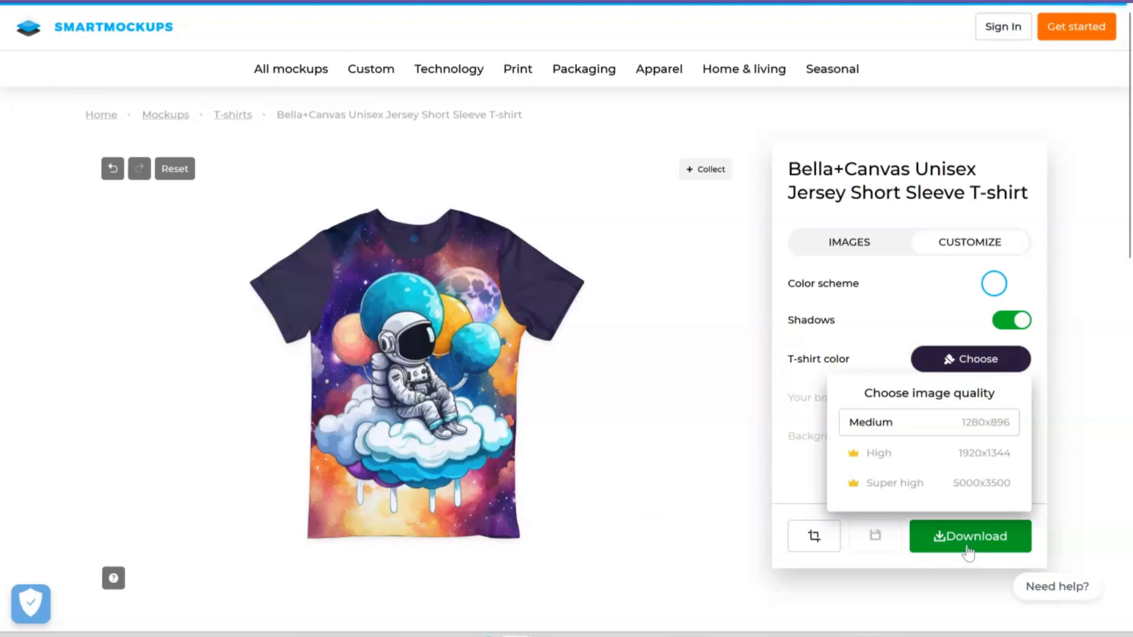
mouse_move(953, 31)
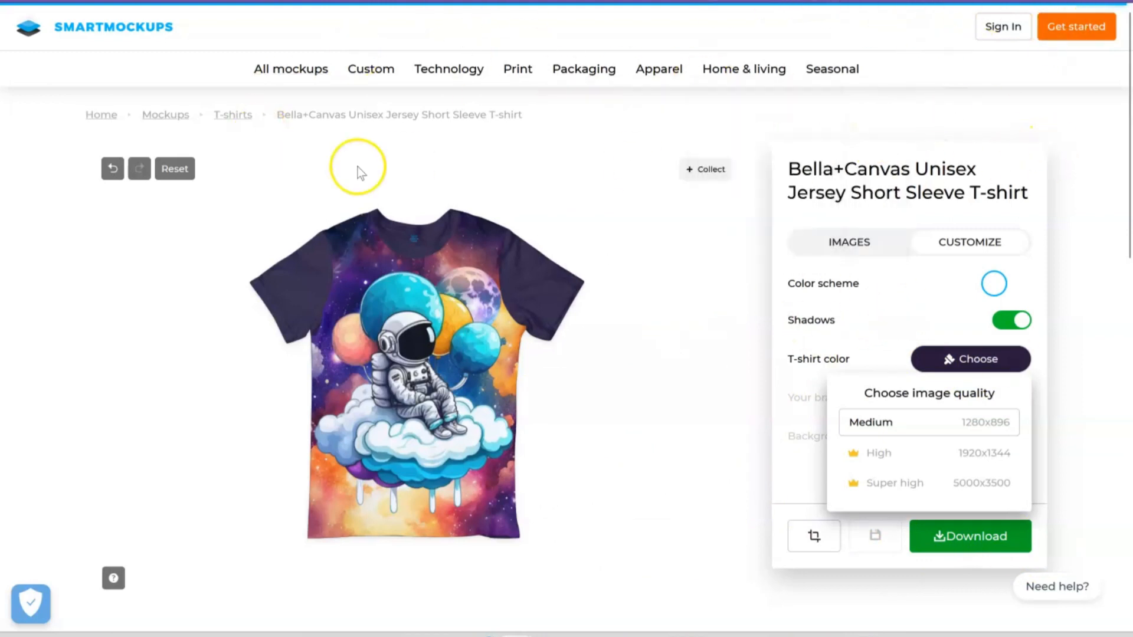
mouse_move(461, 395)
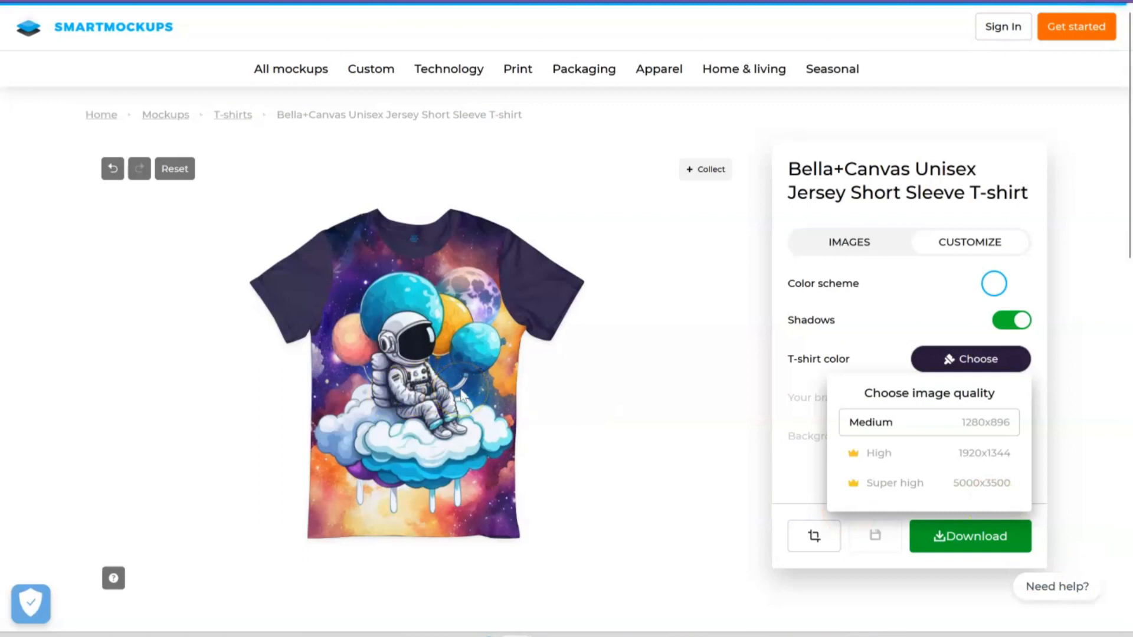
mouse_move(790, 412)
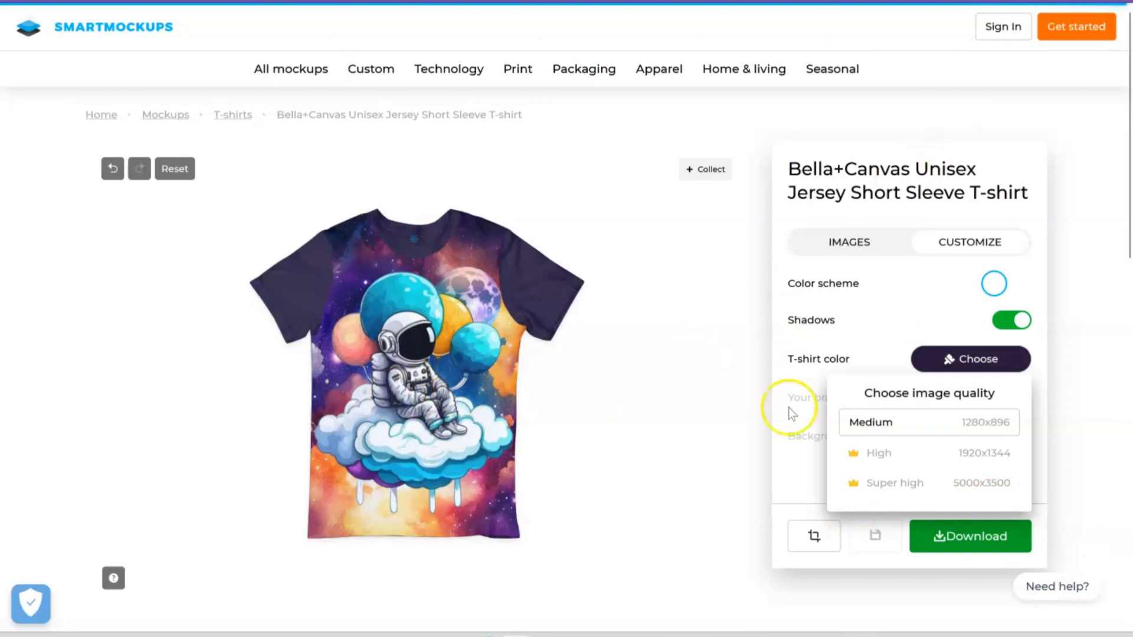
click(970, 535)
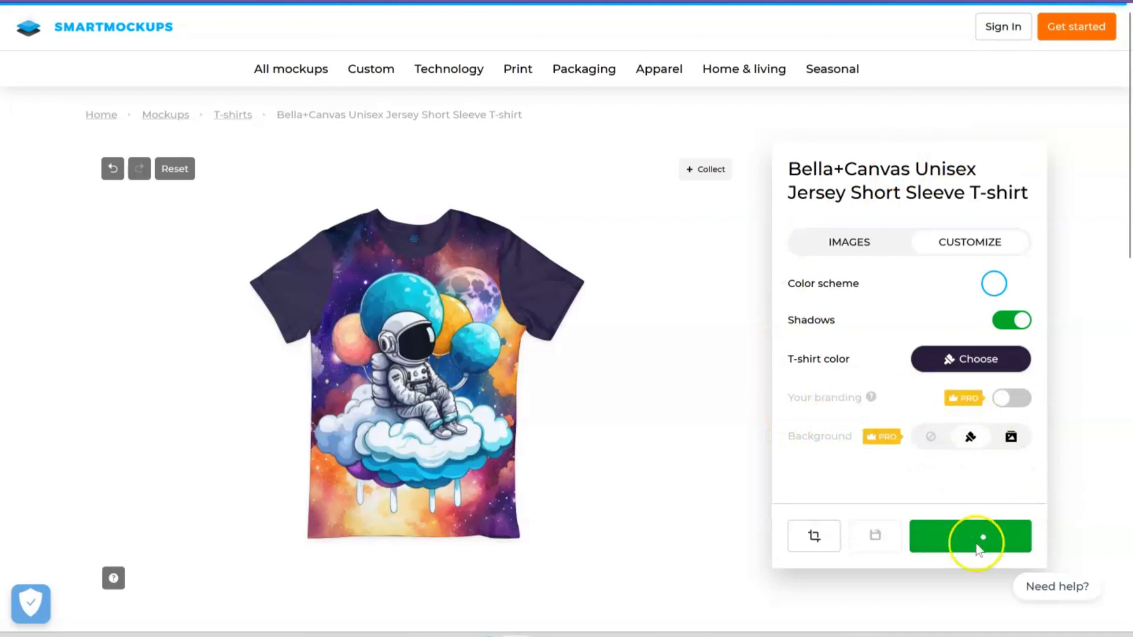
click(970, 536)
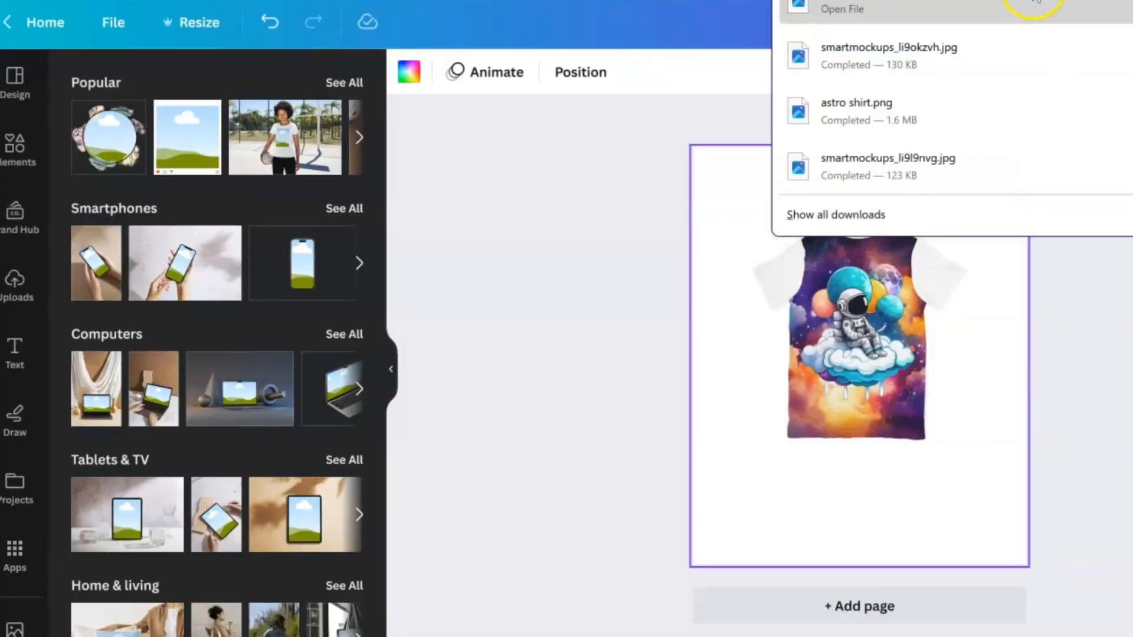
- Upload the downloaded astronaut t-shirt mockup and add a blank second page for it
click(14, 282)
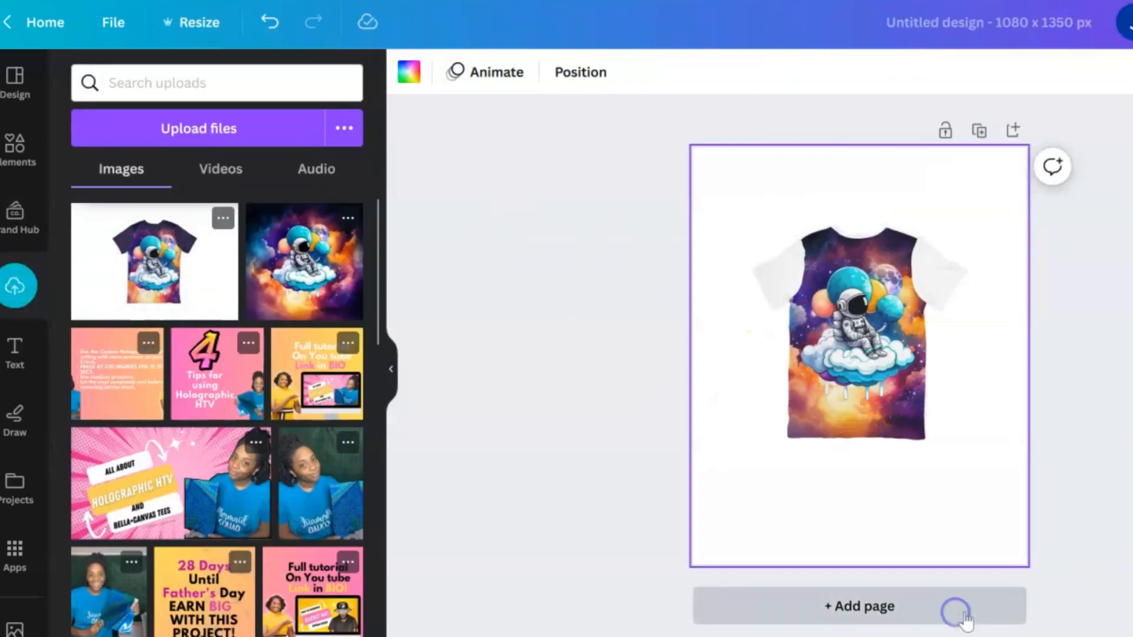
click(858, 606)
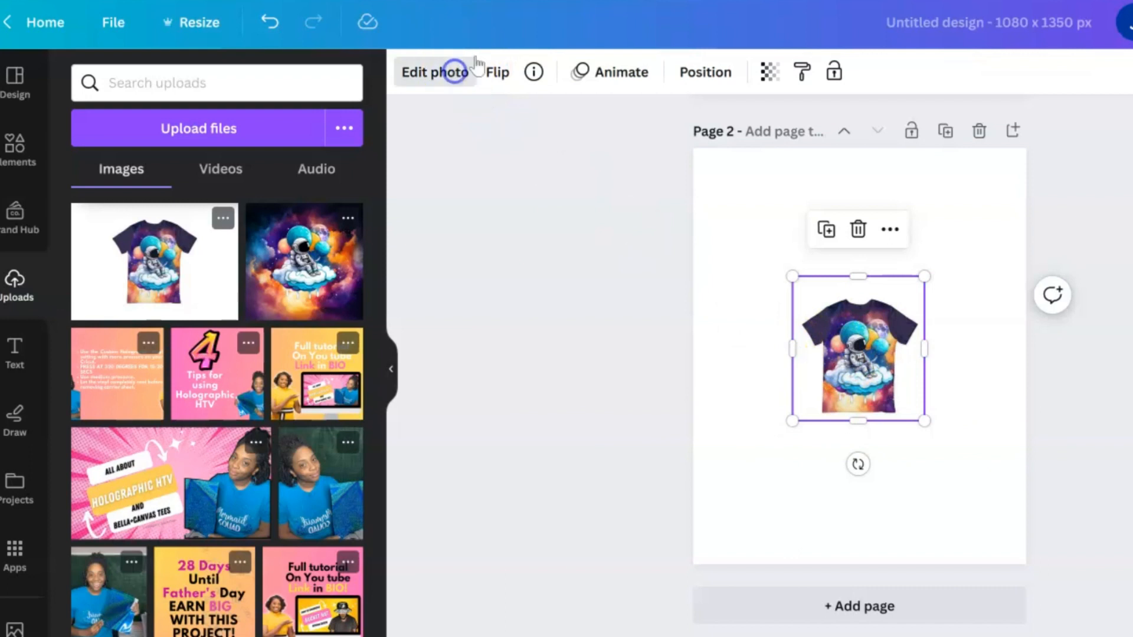
- Strip the mockup's white backdrop with BG Remover and set page 2's background to black
click(435, 72)
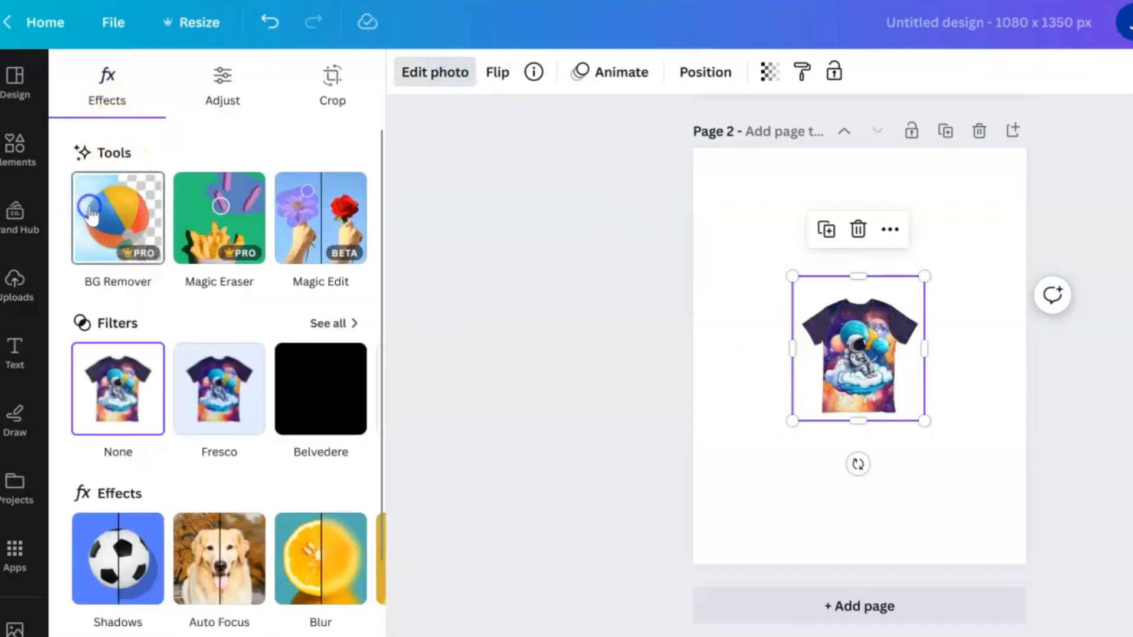
click(117, 217)
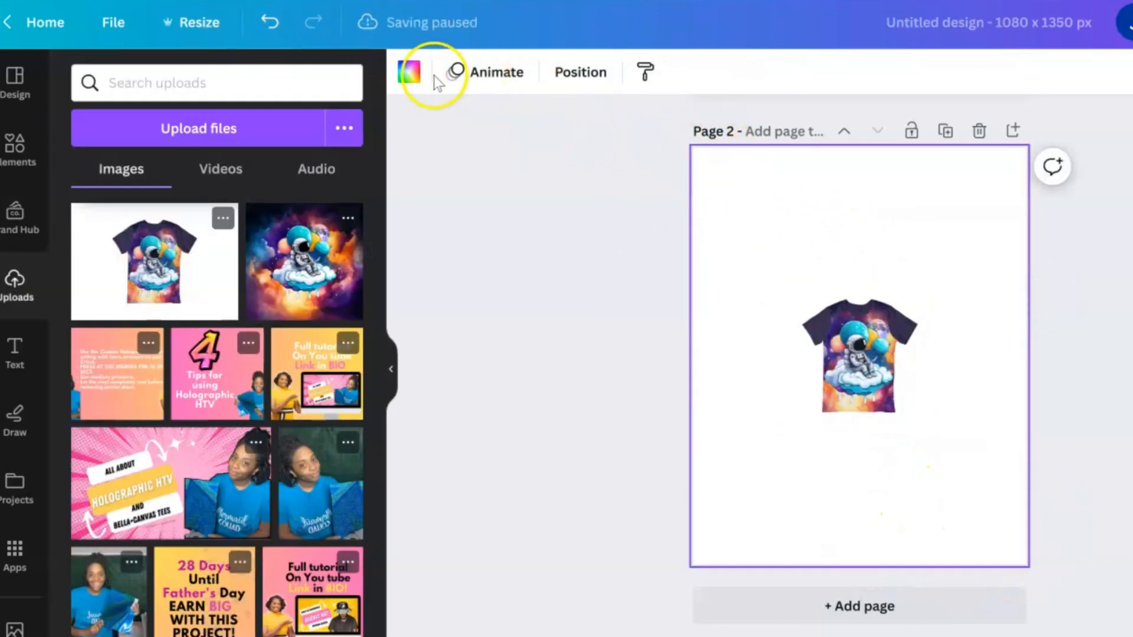
click(410, 72)
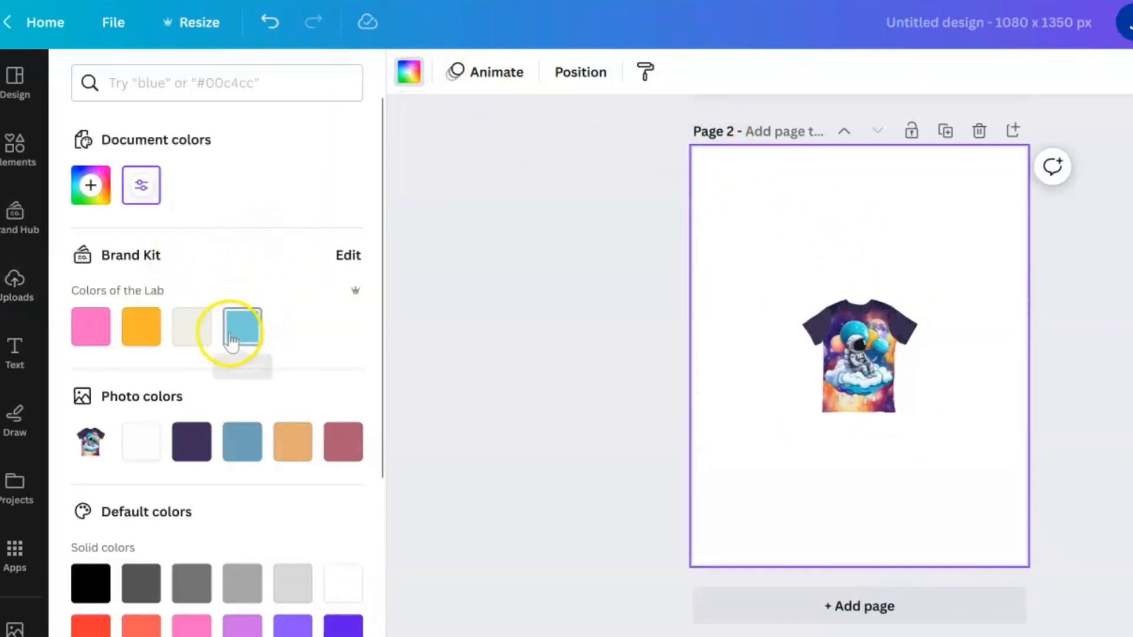
click(242, 325)
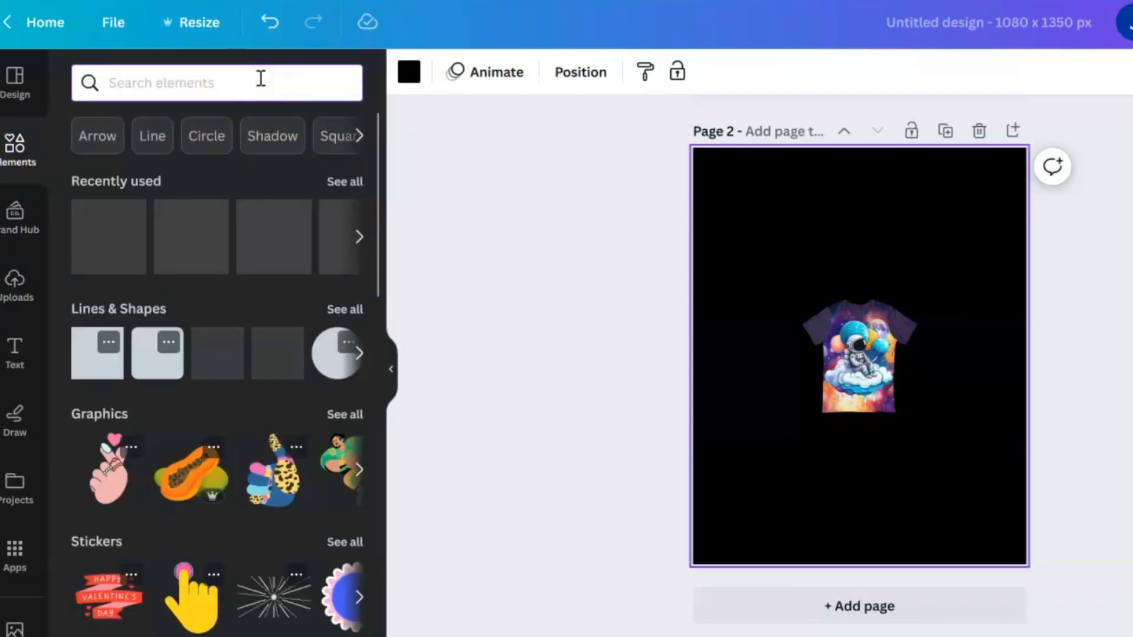
- Search Elements for 'backg', make the watercolor graphic the page background, and enlarge the shirt mockup
text(background)
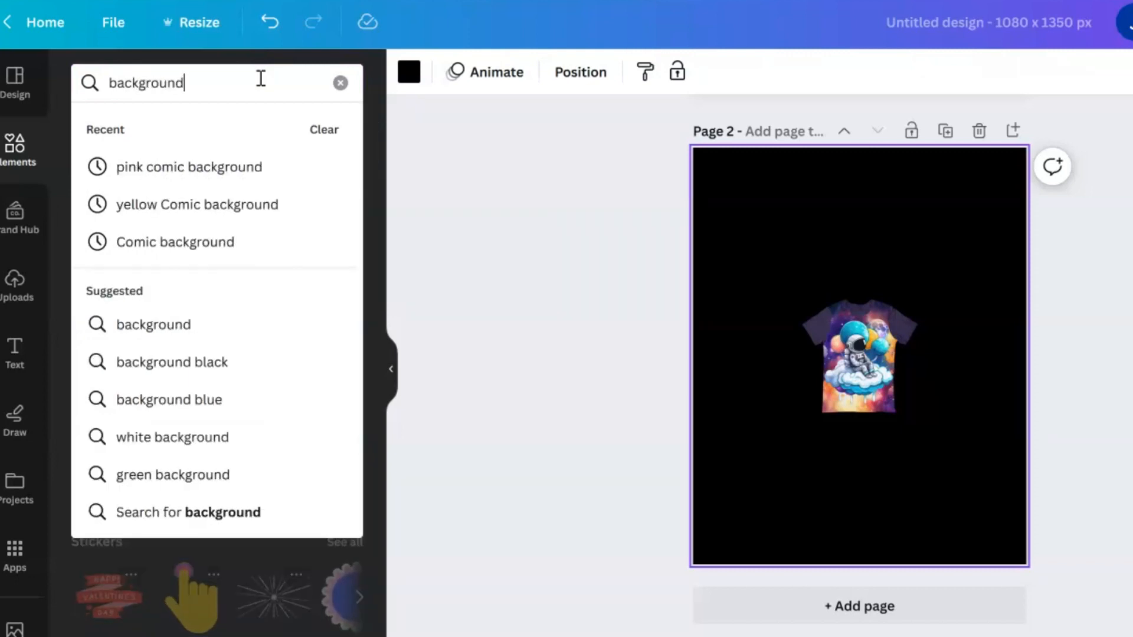
key(Enter)
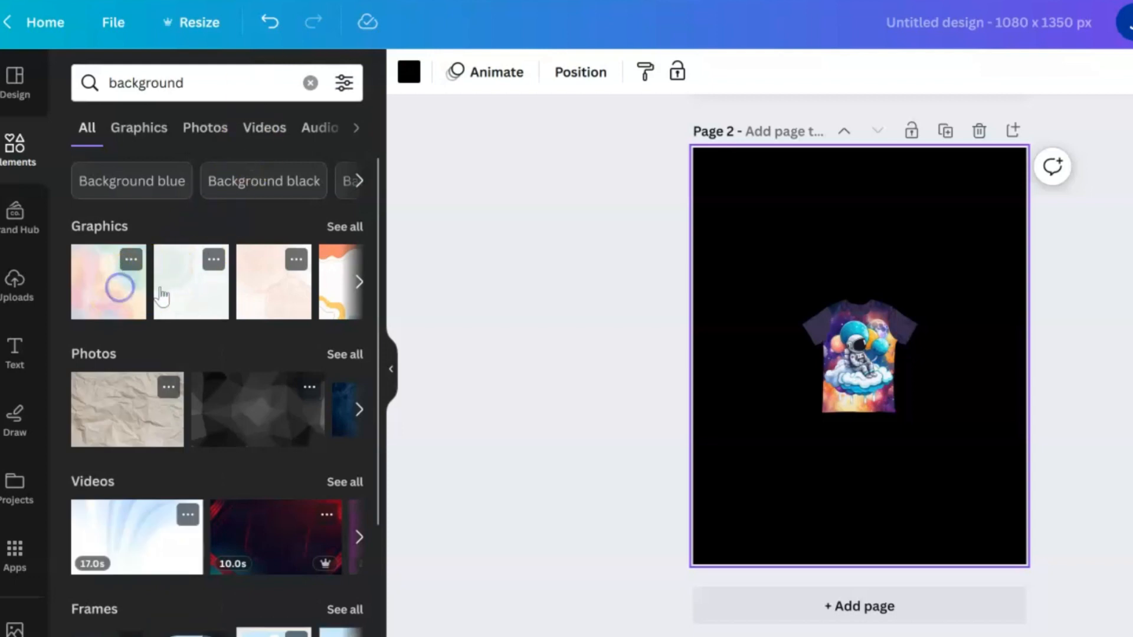
right_click(858, 358)
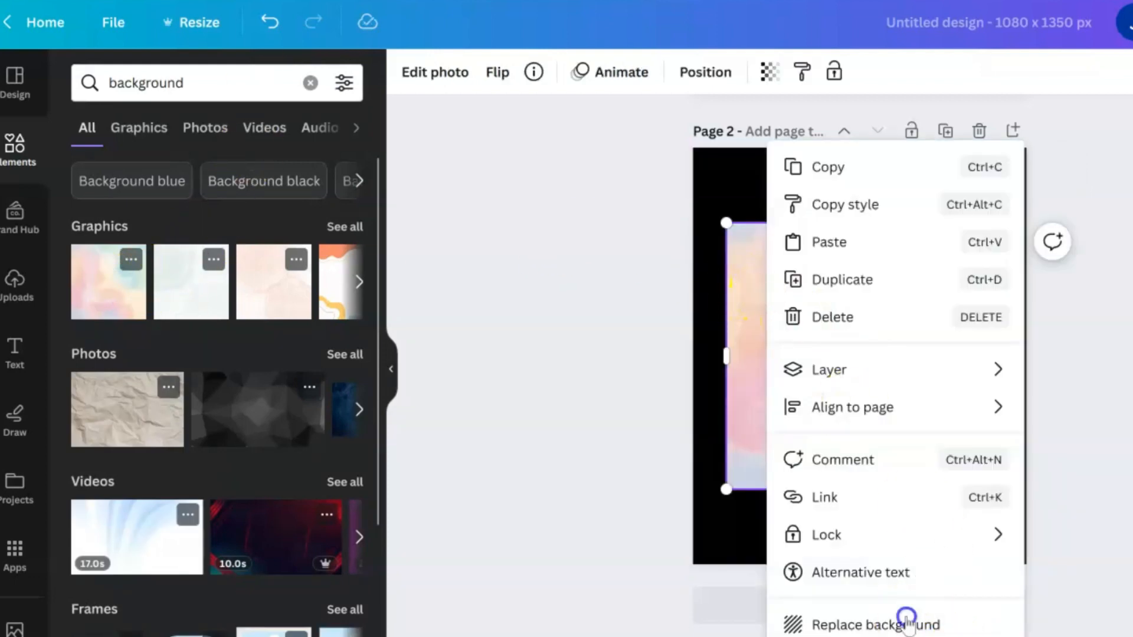
click(874, 625)
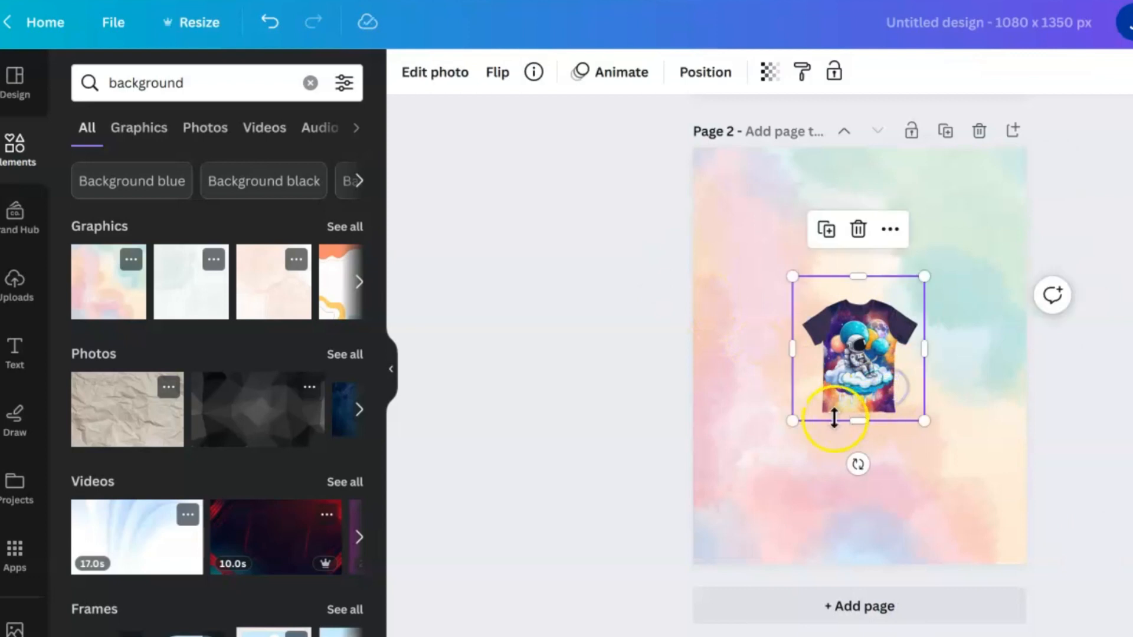
drag(791, 420, 656, 564)
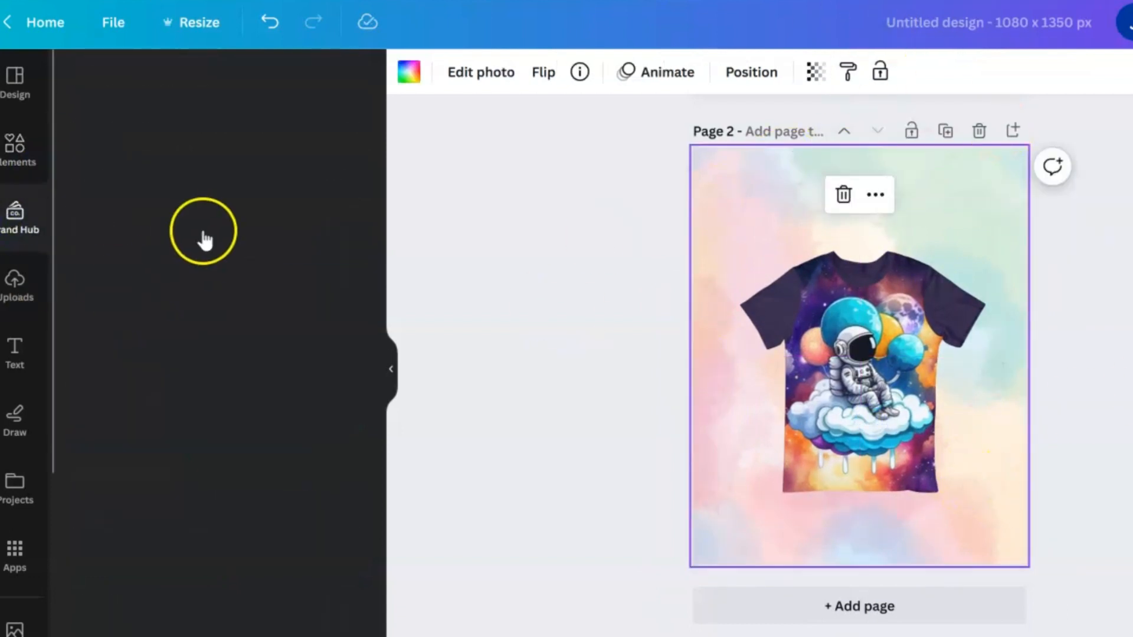
- Add the J.Stewart's brand logo over the shirt and fade its transparency to about 29
click(18, 218)
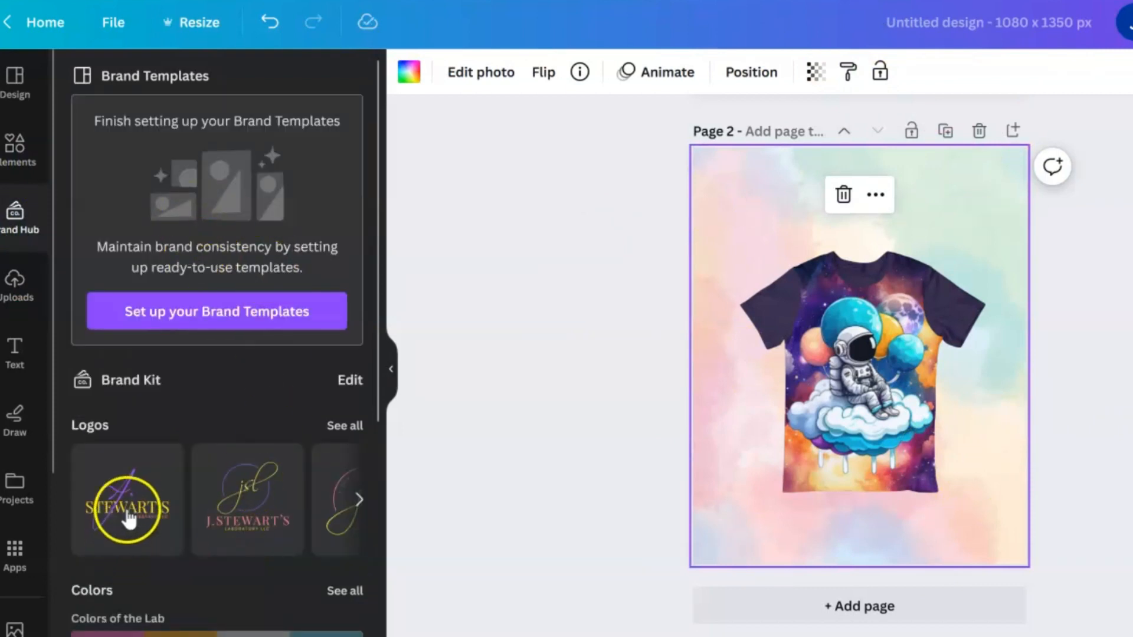
mouse_move(460, 455)
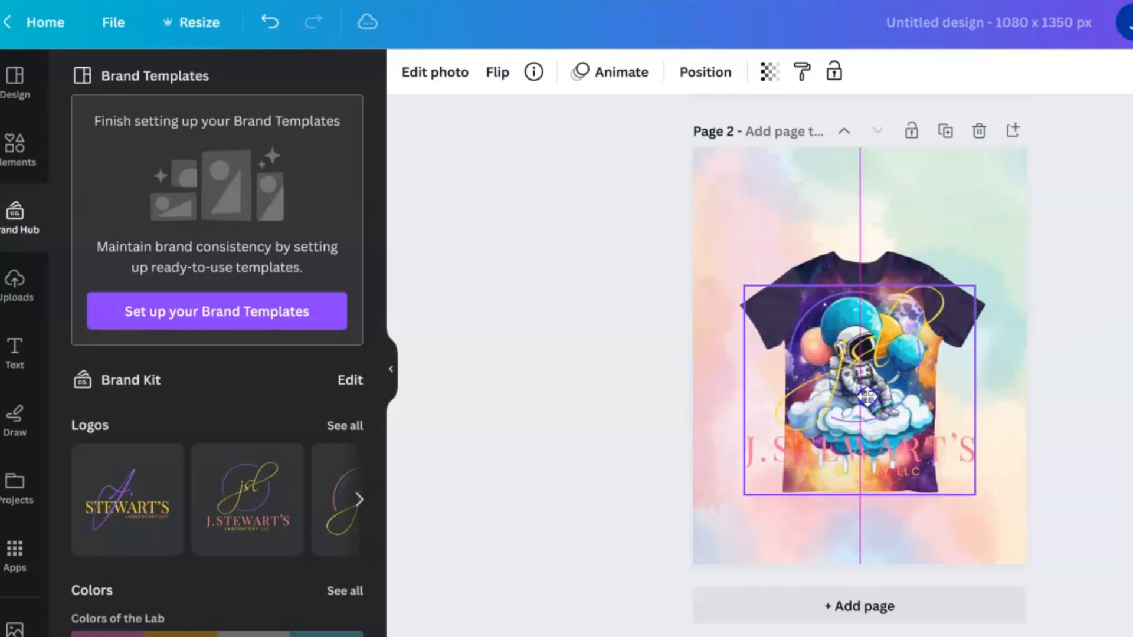
click(768, 72)
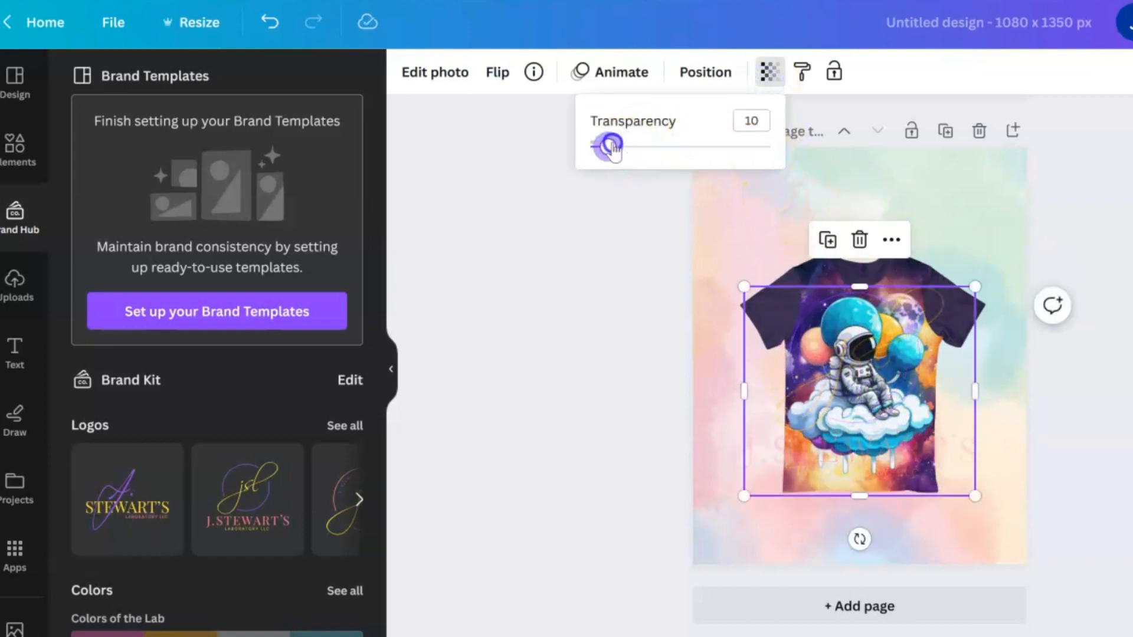
drag(605, 145, 632, 146)
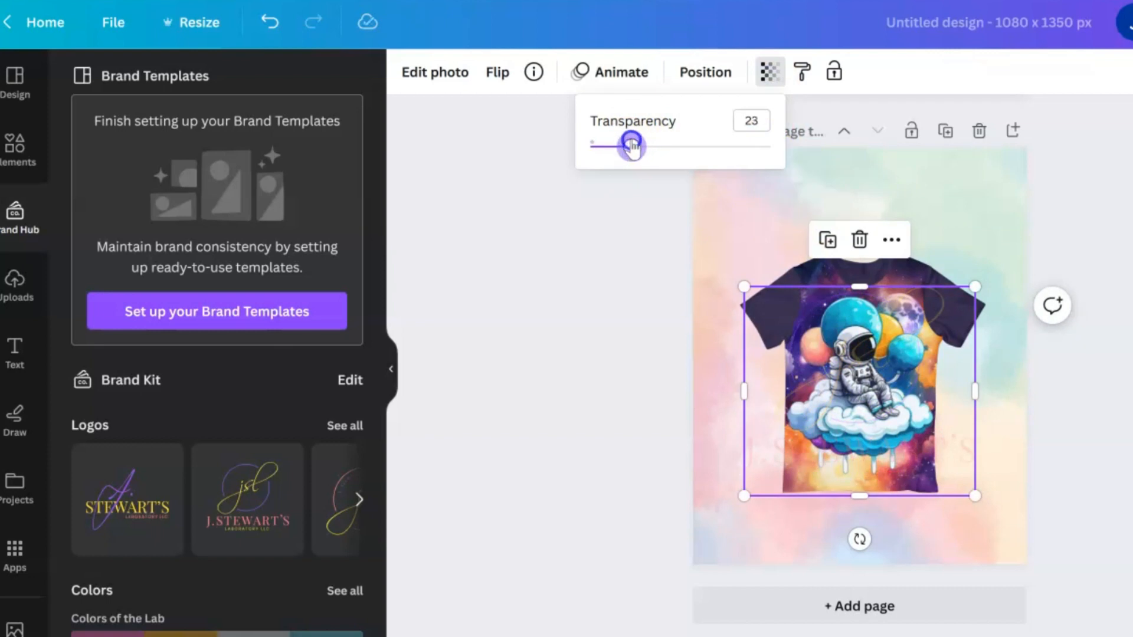
drag(628, 145, 642, 145)
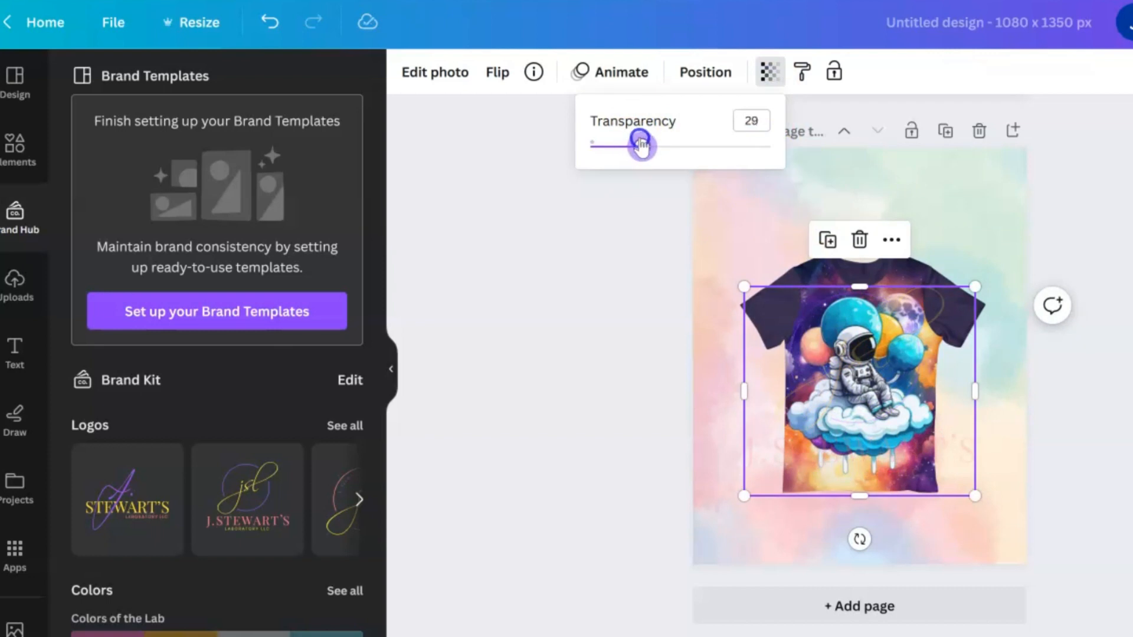
drag(643, 144, 637, 146)
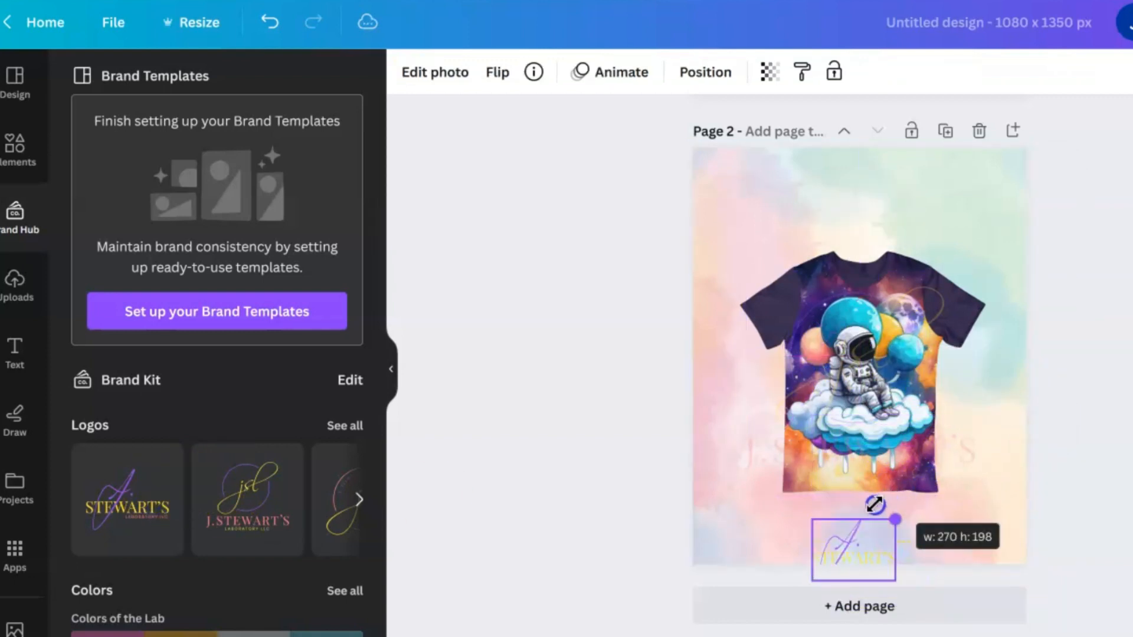
- Place a second, smaller logo at the shirt's lower right corner
drag(853, 549, 954, 506)
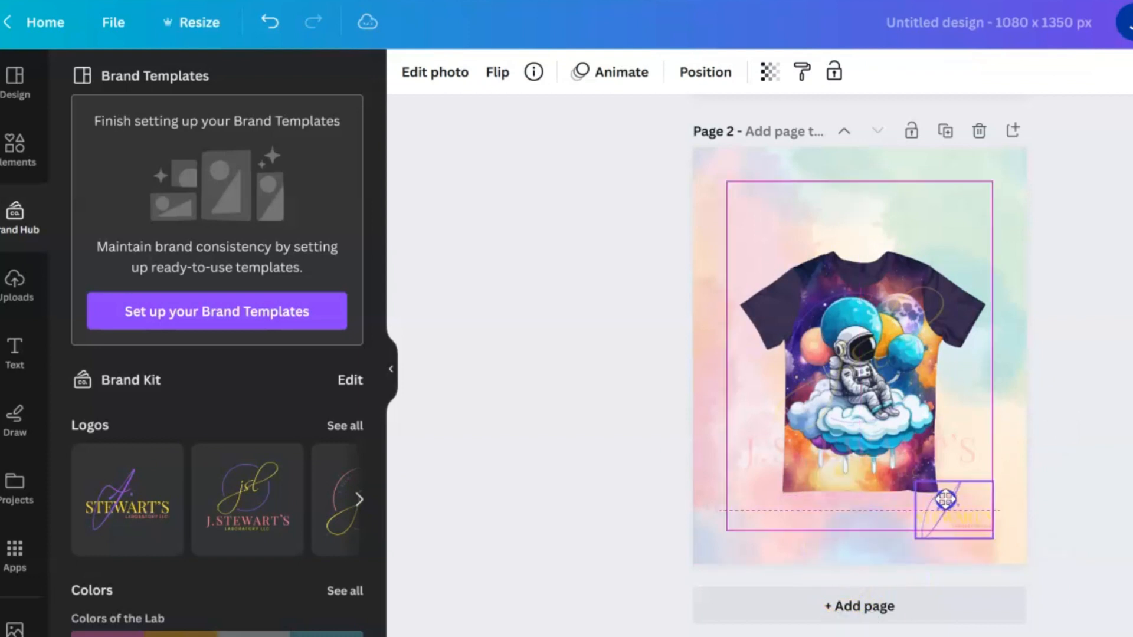